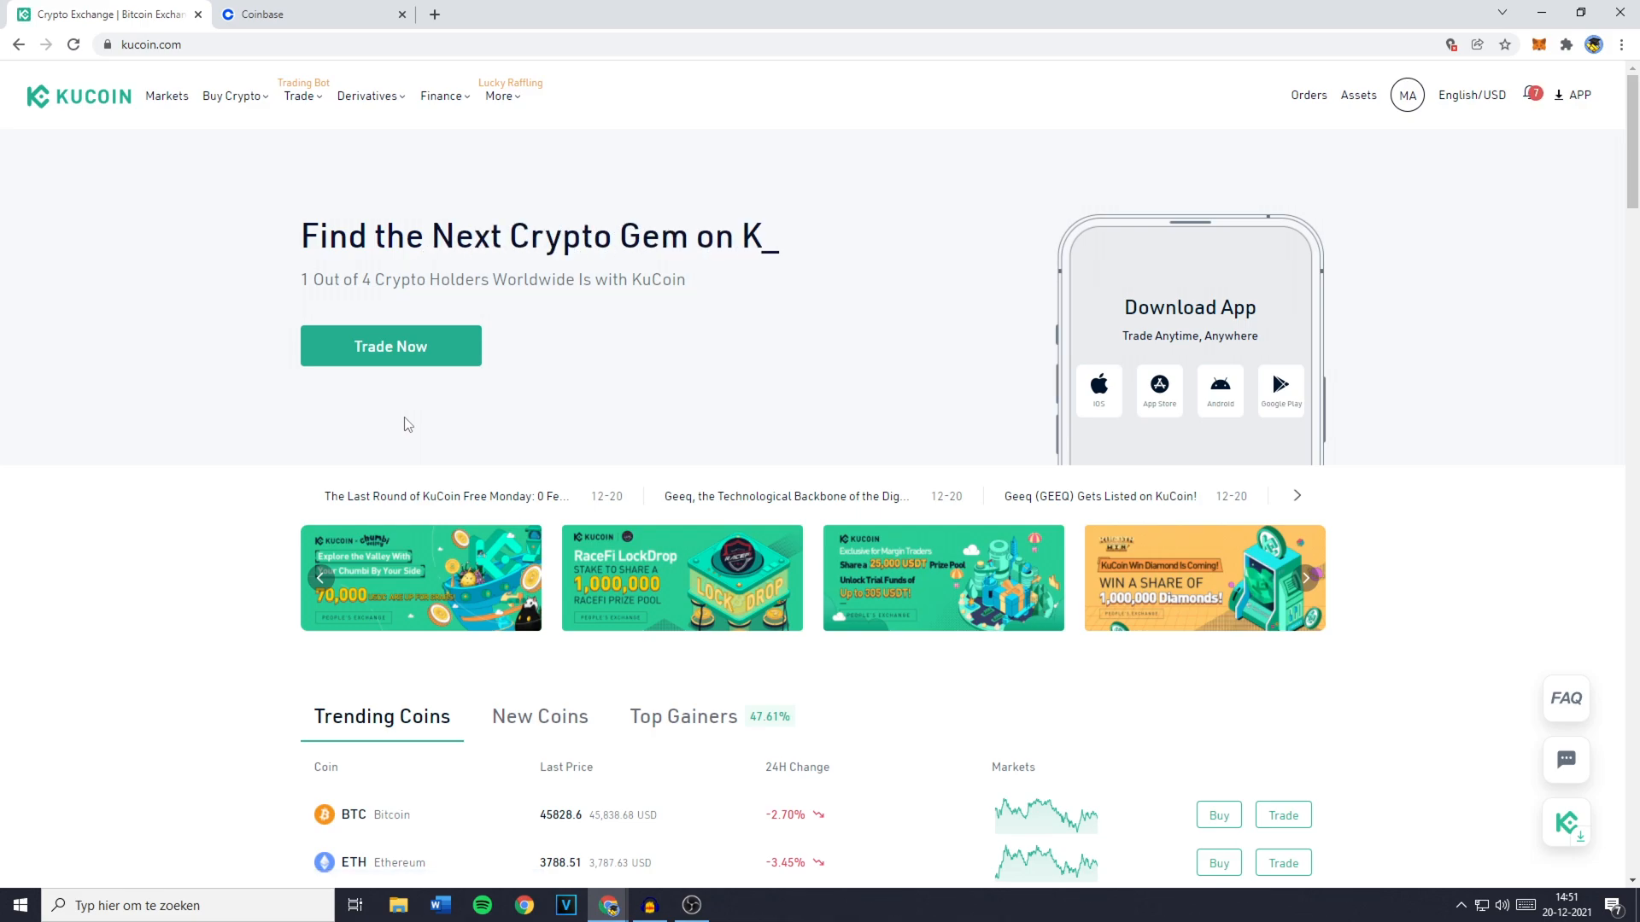
Glance at the Coinbase dashboard tab, then return to the KuCoin home page.
{"action": "left_click", "coordinate": [265, 15]}
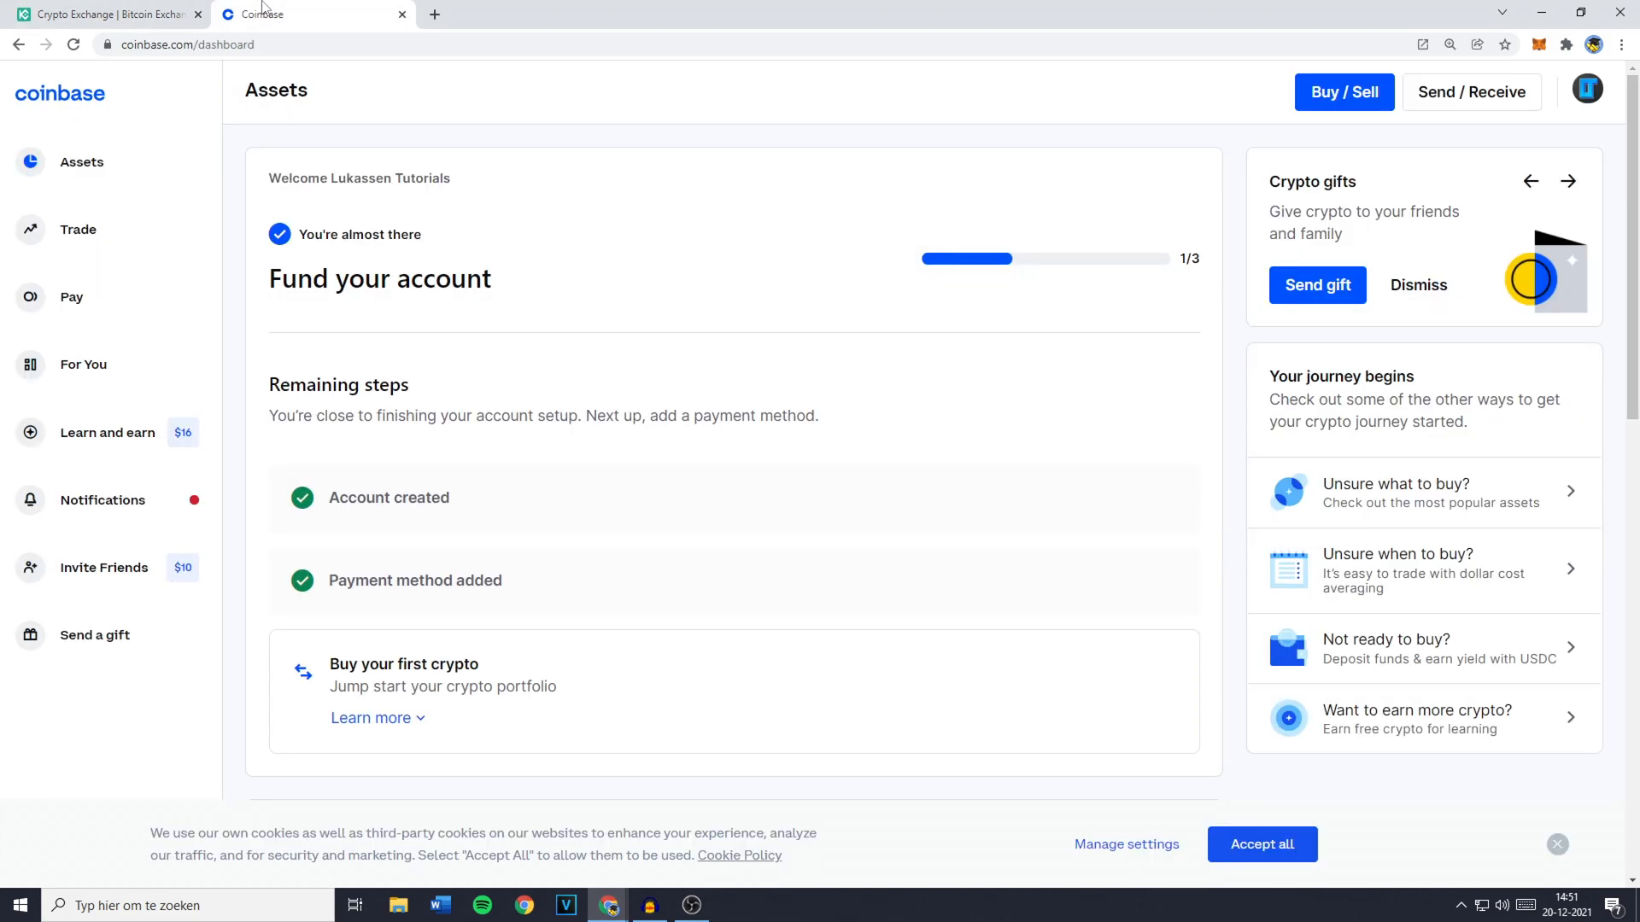
{"action": "left_click", "coordinate": [102, 15]}
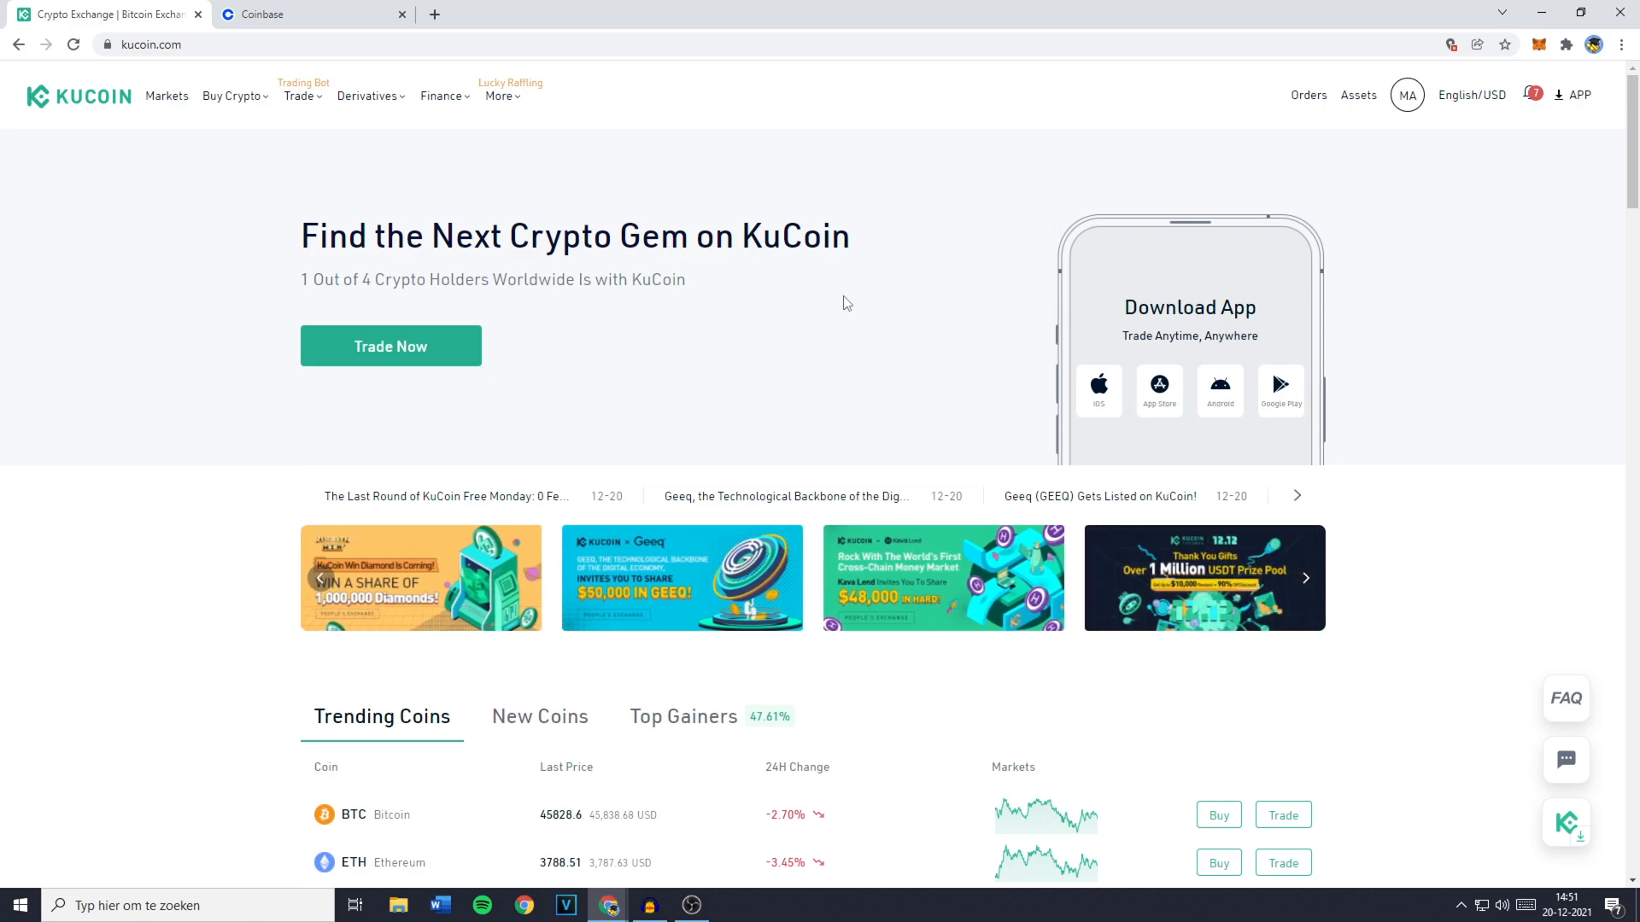
{"action": "mouse_move", "coordinate": [565, 315]}
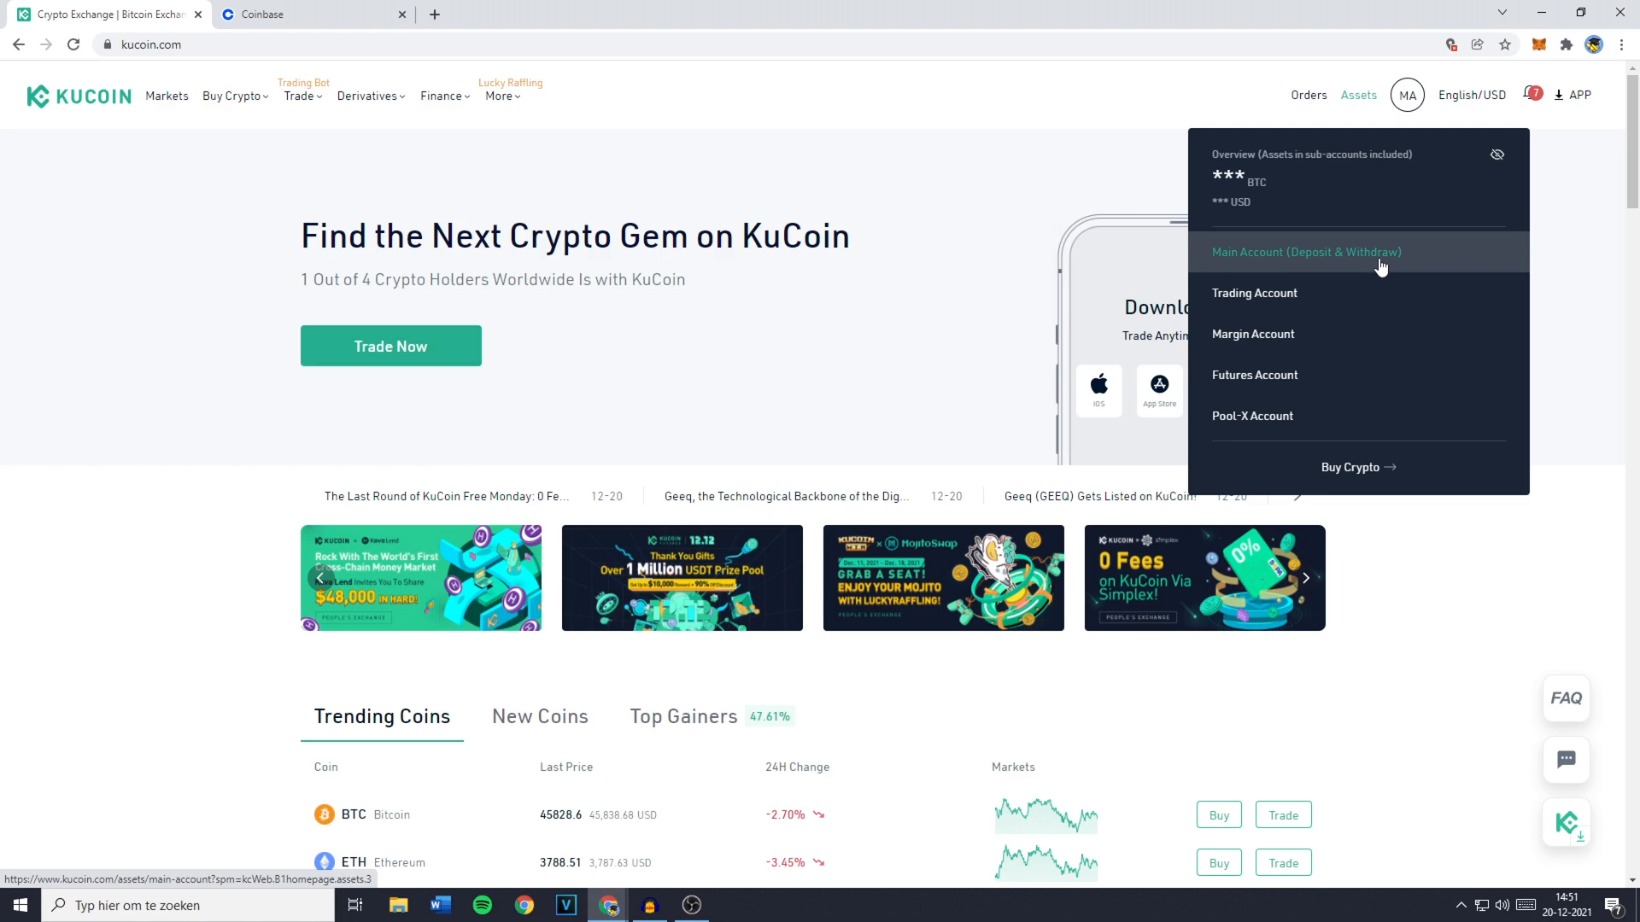
Open Main Account (Deposit & Withdraw) from the Assets dropdown.
{"action": "left_click", "coordinate": [1305, 251]}
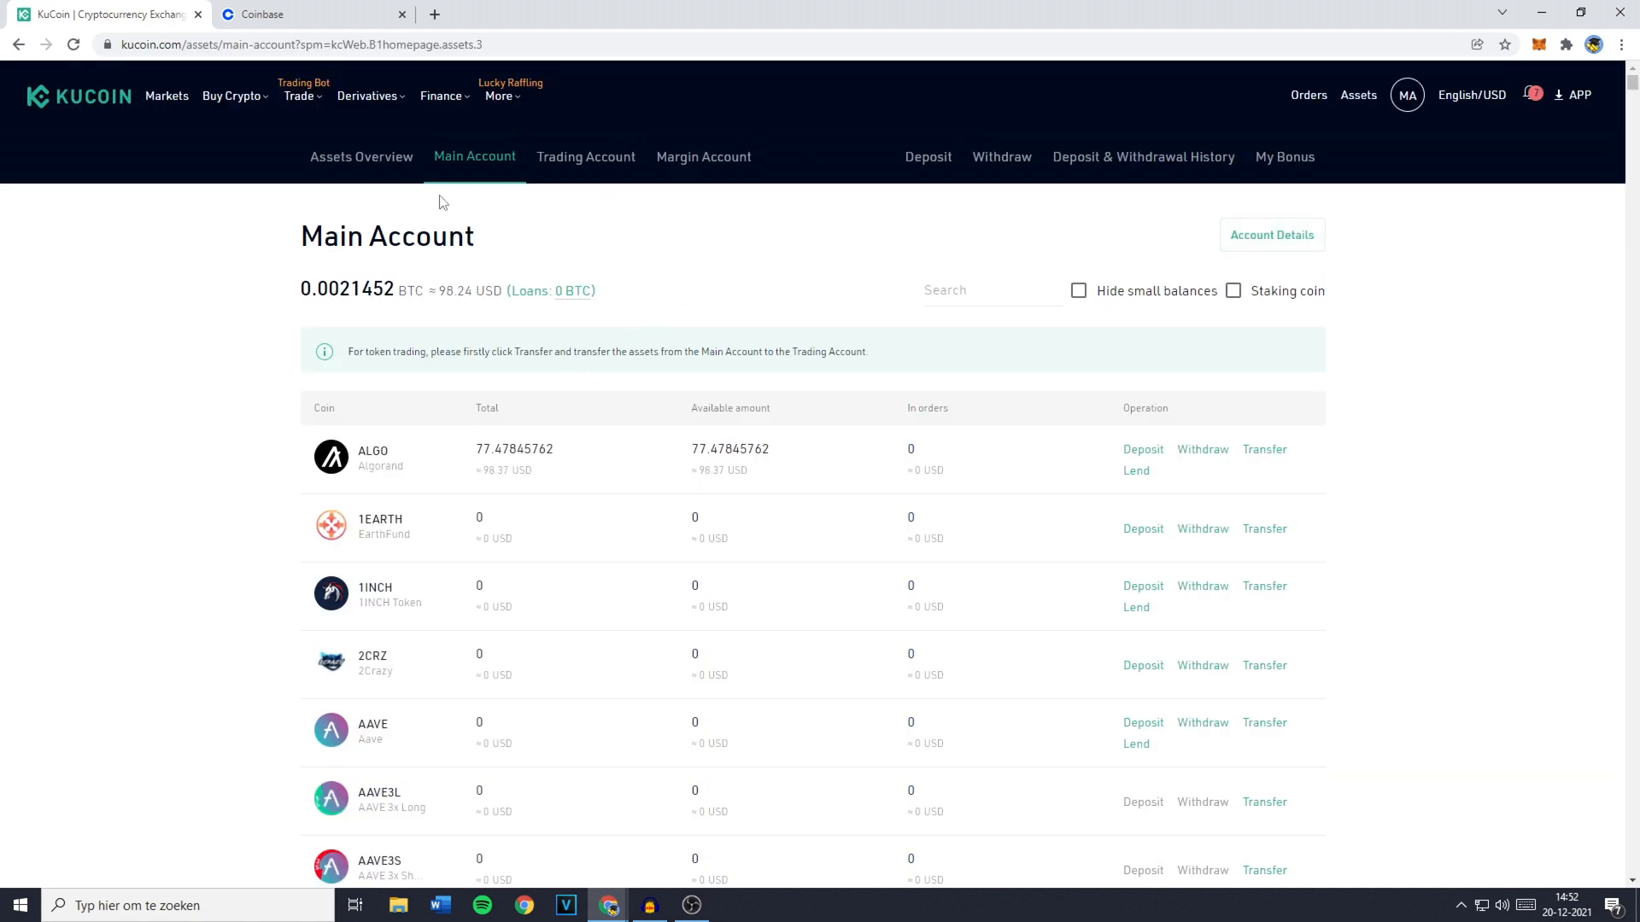
{"action": "mouse_move", "coordinate": [462, 283]}
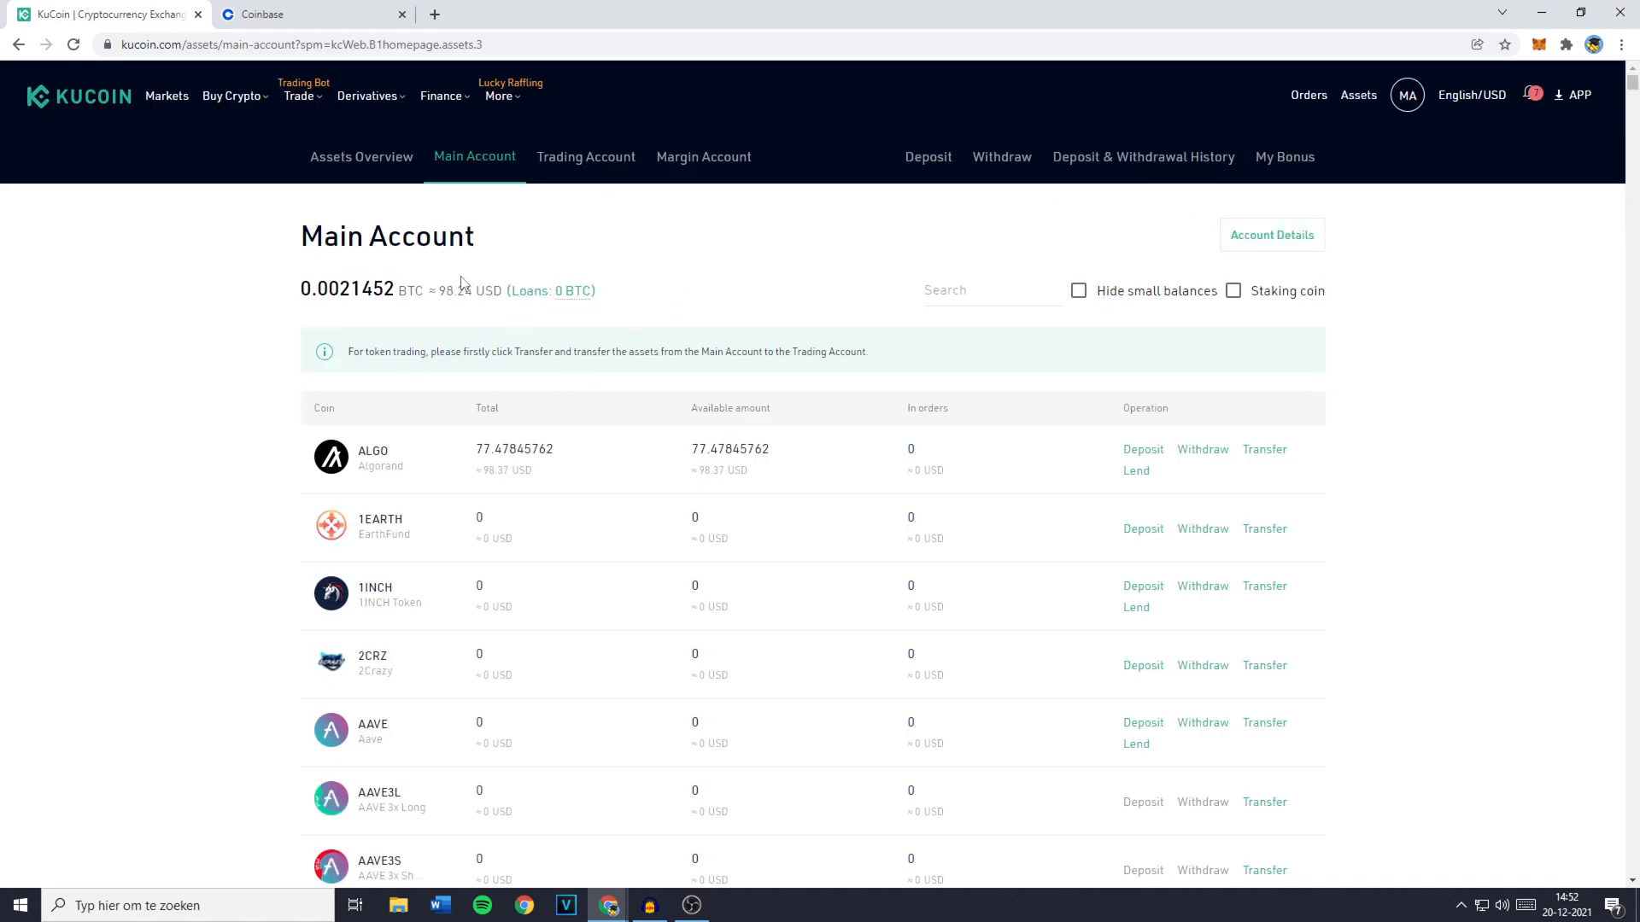
{"action": "mouse_move", "coordinate": [559, 466]}
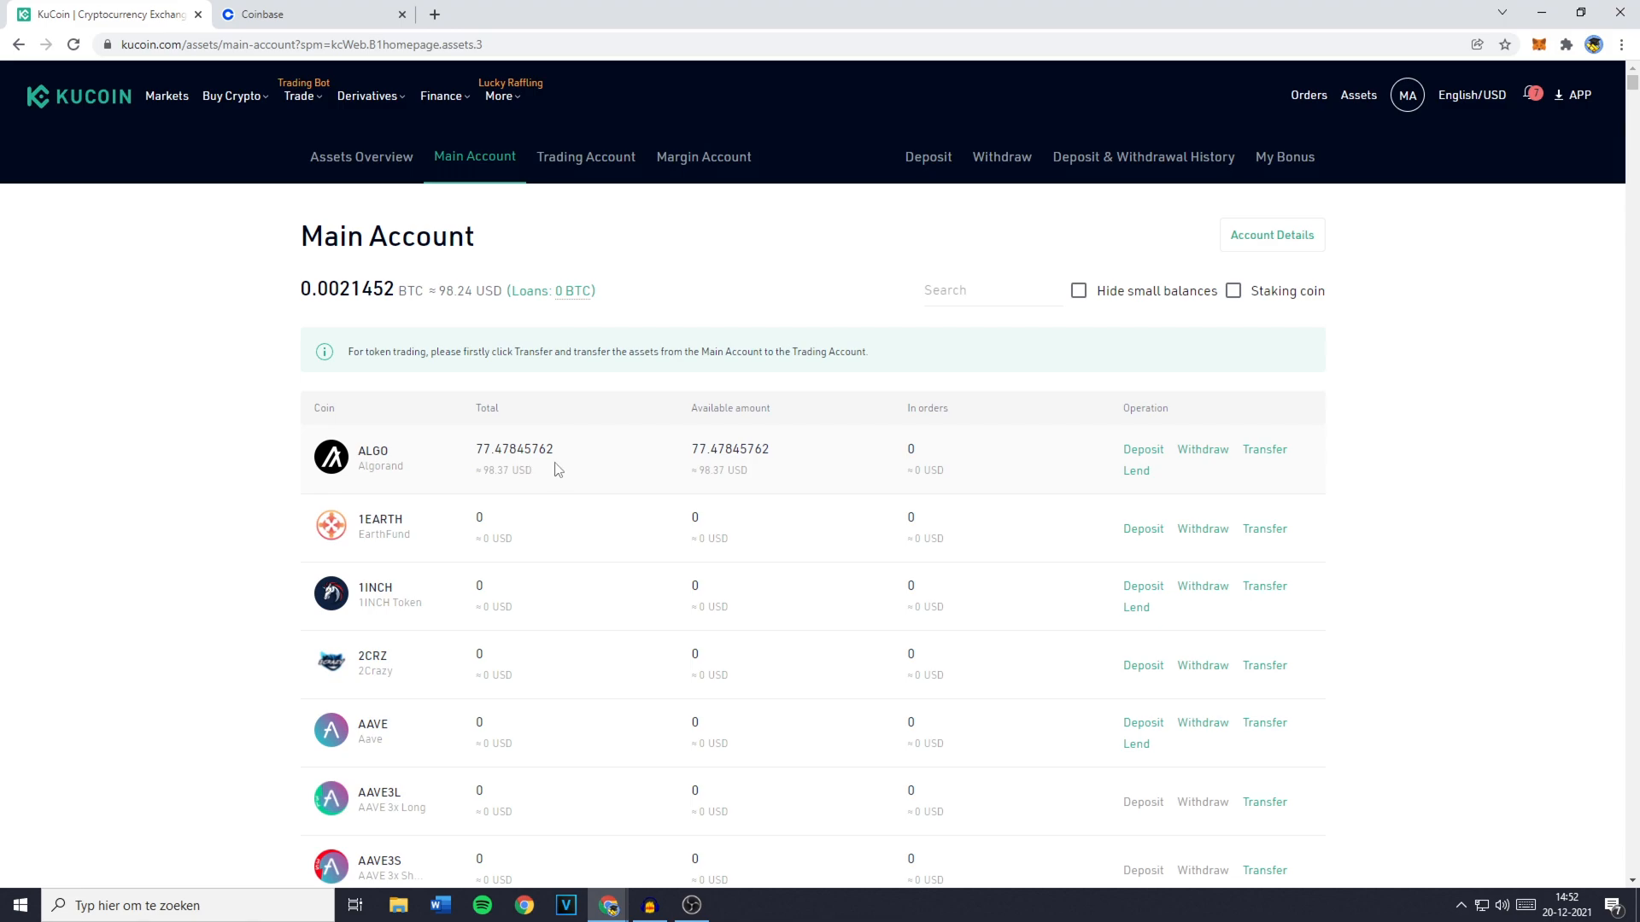
{"action": "mouse_move", "coordinate": [592, 219]}
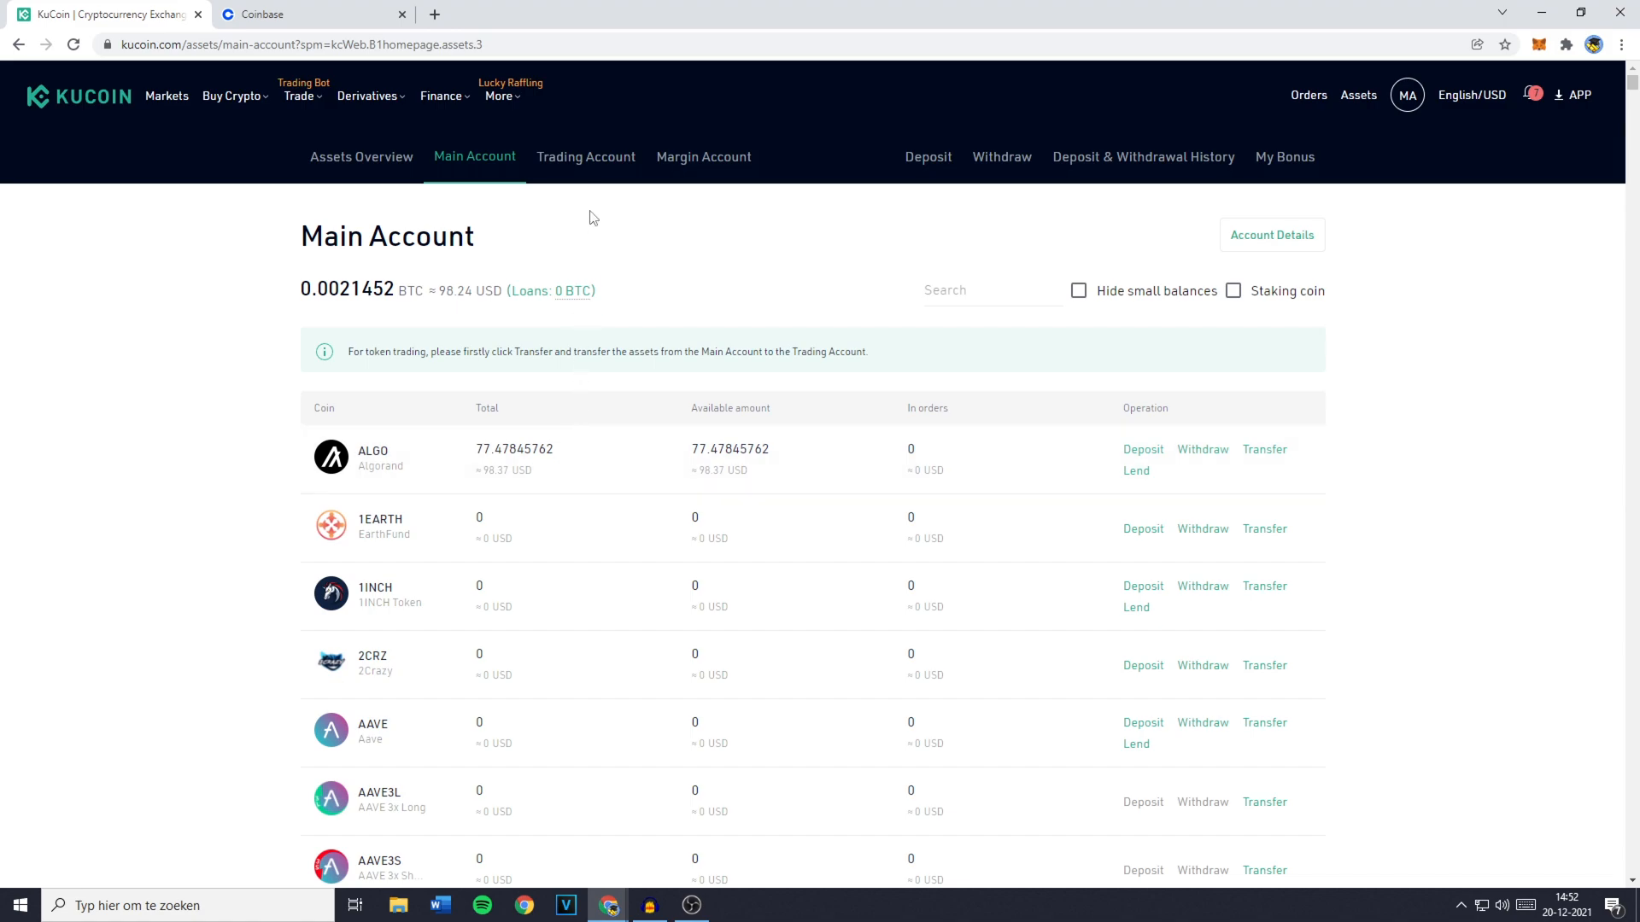
View the Trading Account holdings worth about 0.0093 BTC, led by XHV, REVV and TOWER.
{"action": "left_click", "coordinate": [586, 157]}
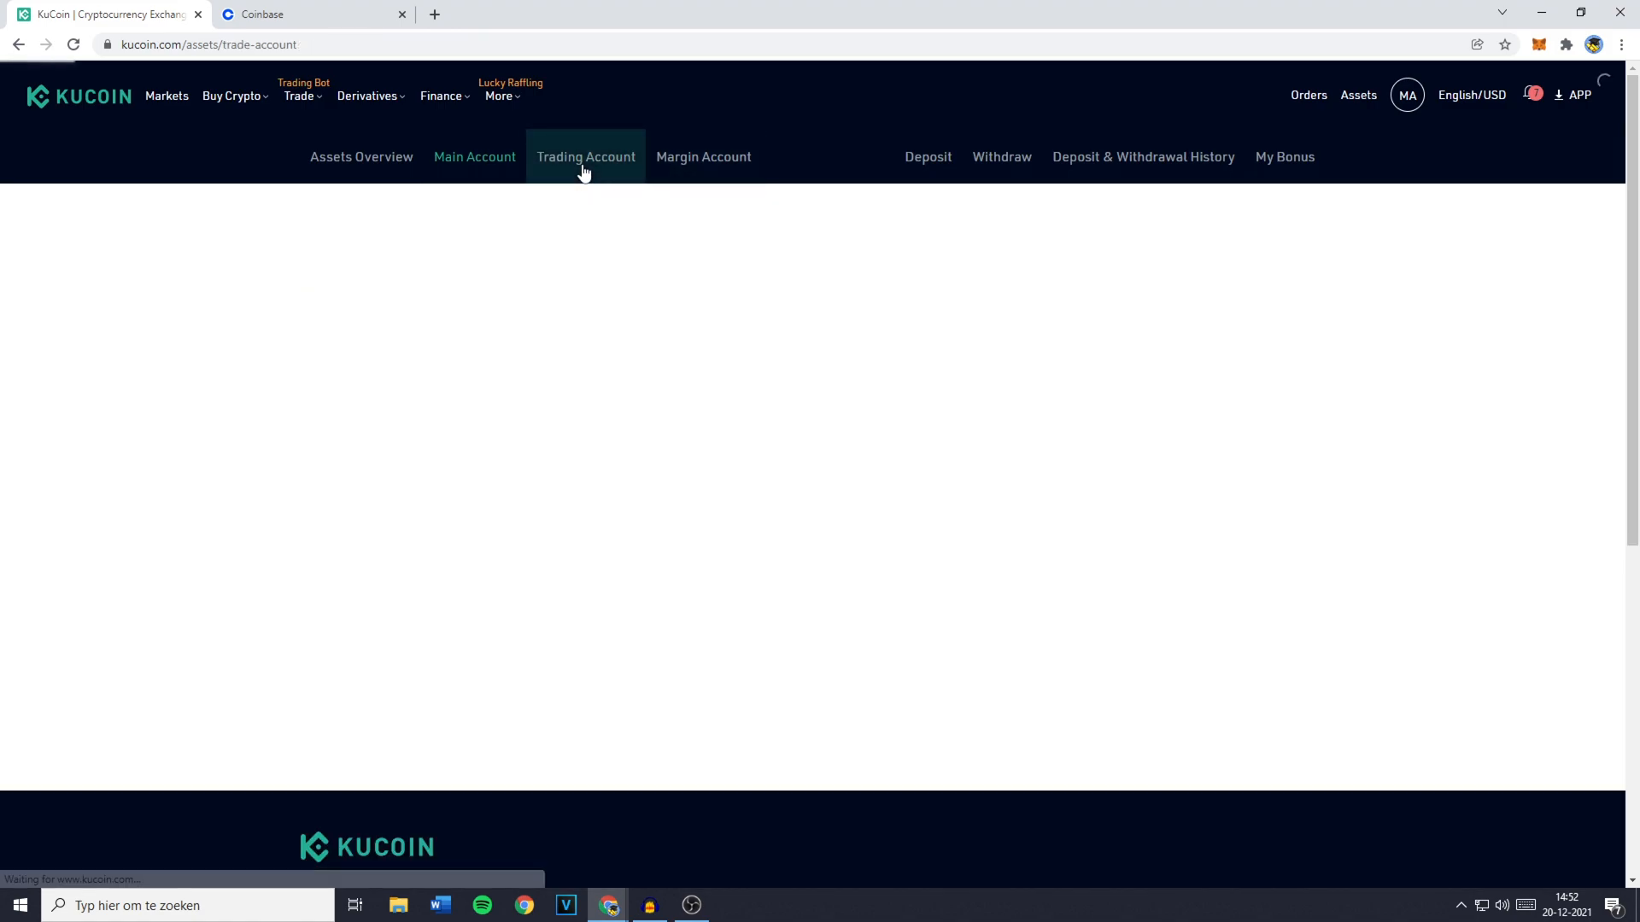
{"action": "left_click", "coordinate": [585, 156]}
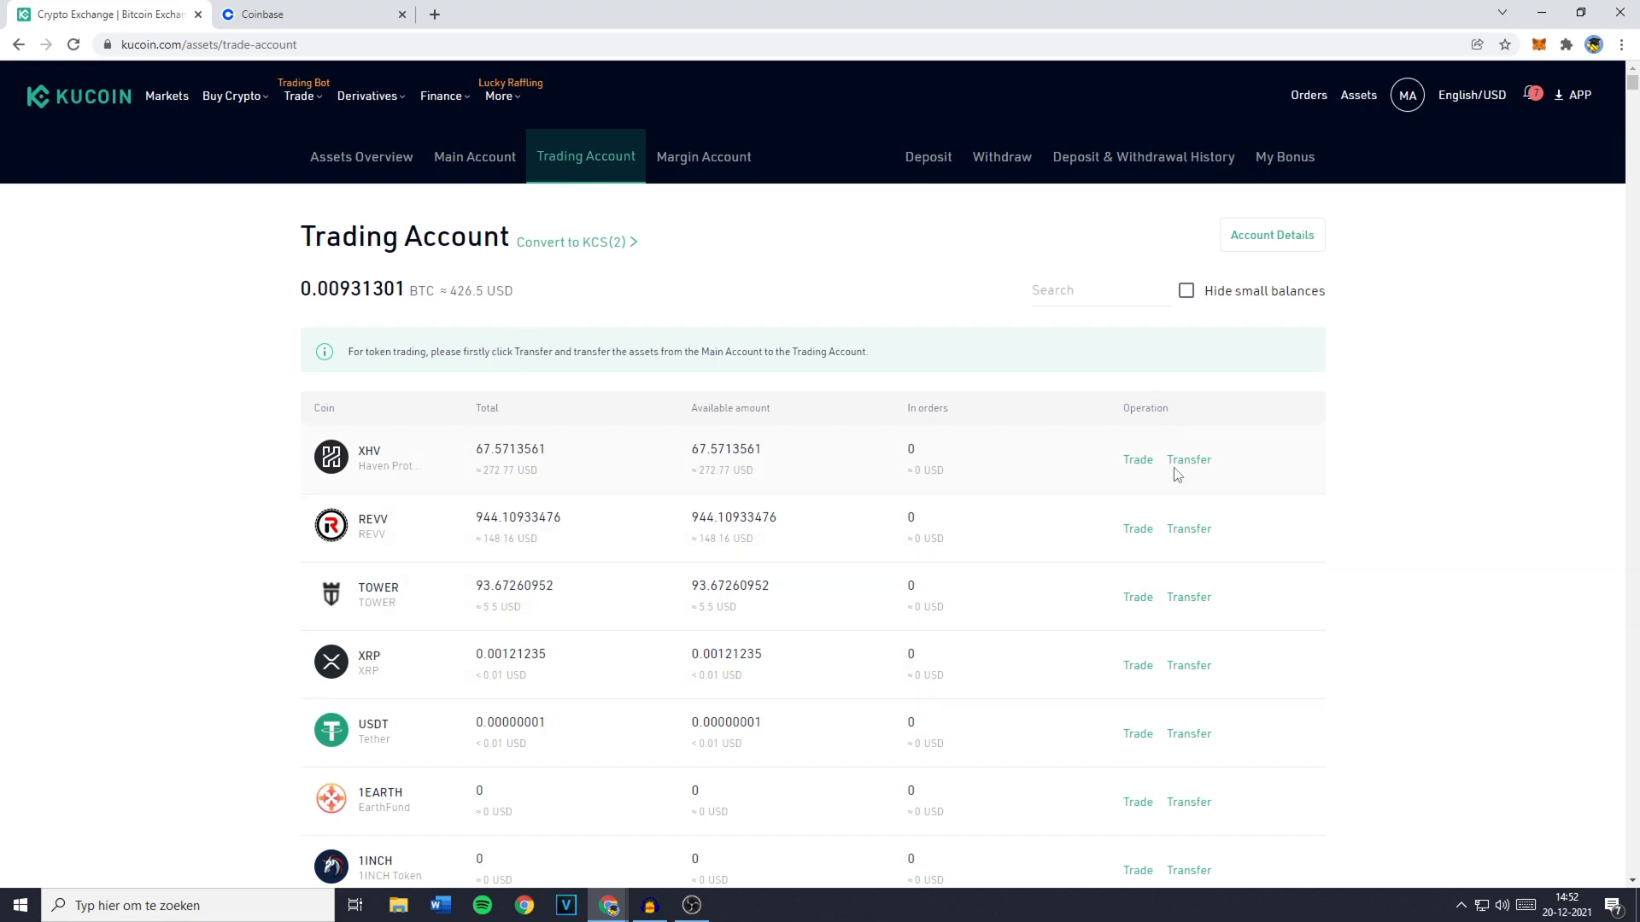
{"action": "double_click", "coordinate": [1145, 408]}
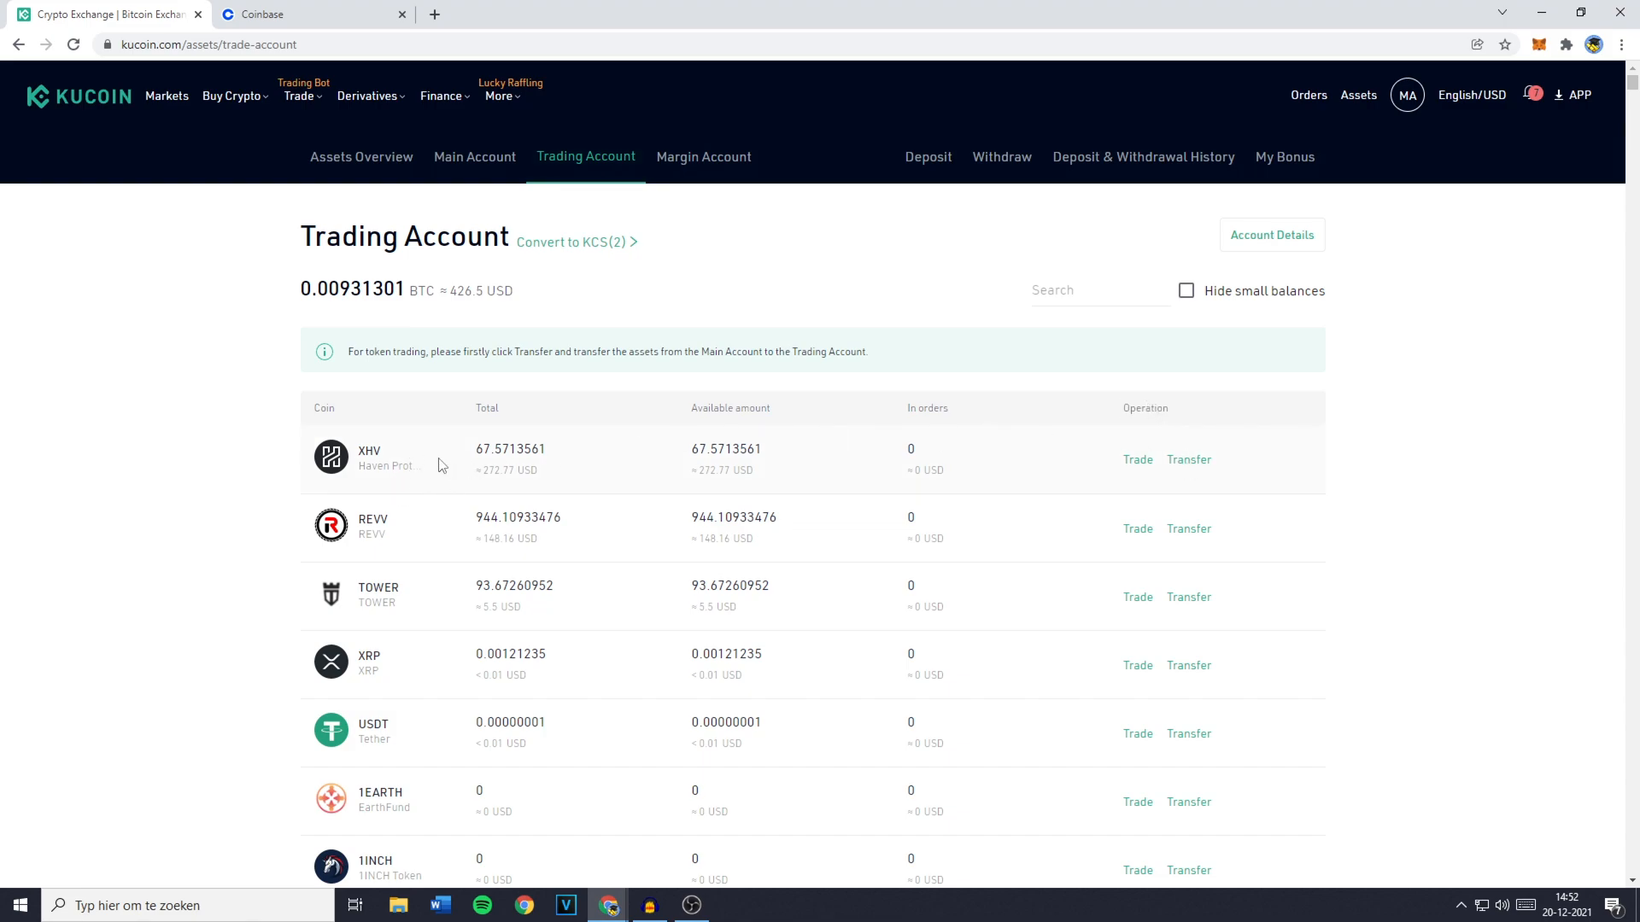
{"action": "mouse_move", "coordinate": [447, 458]}
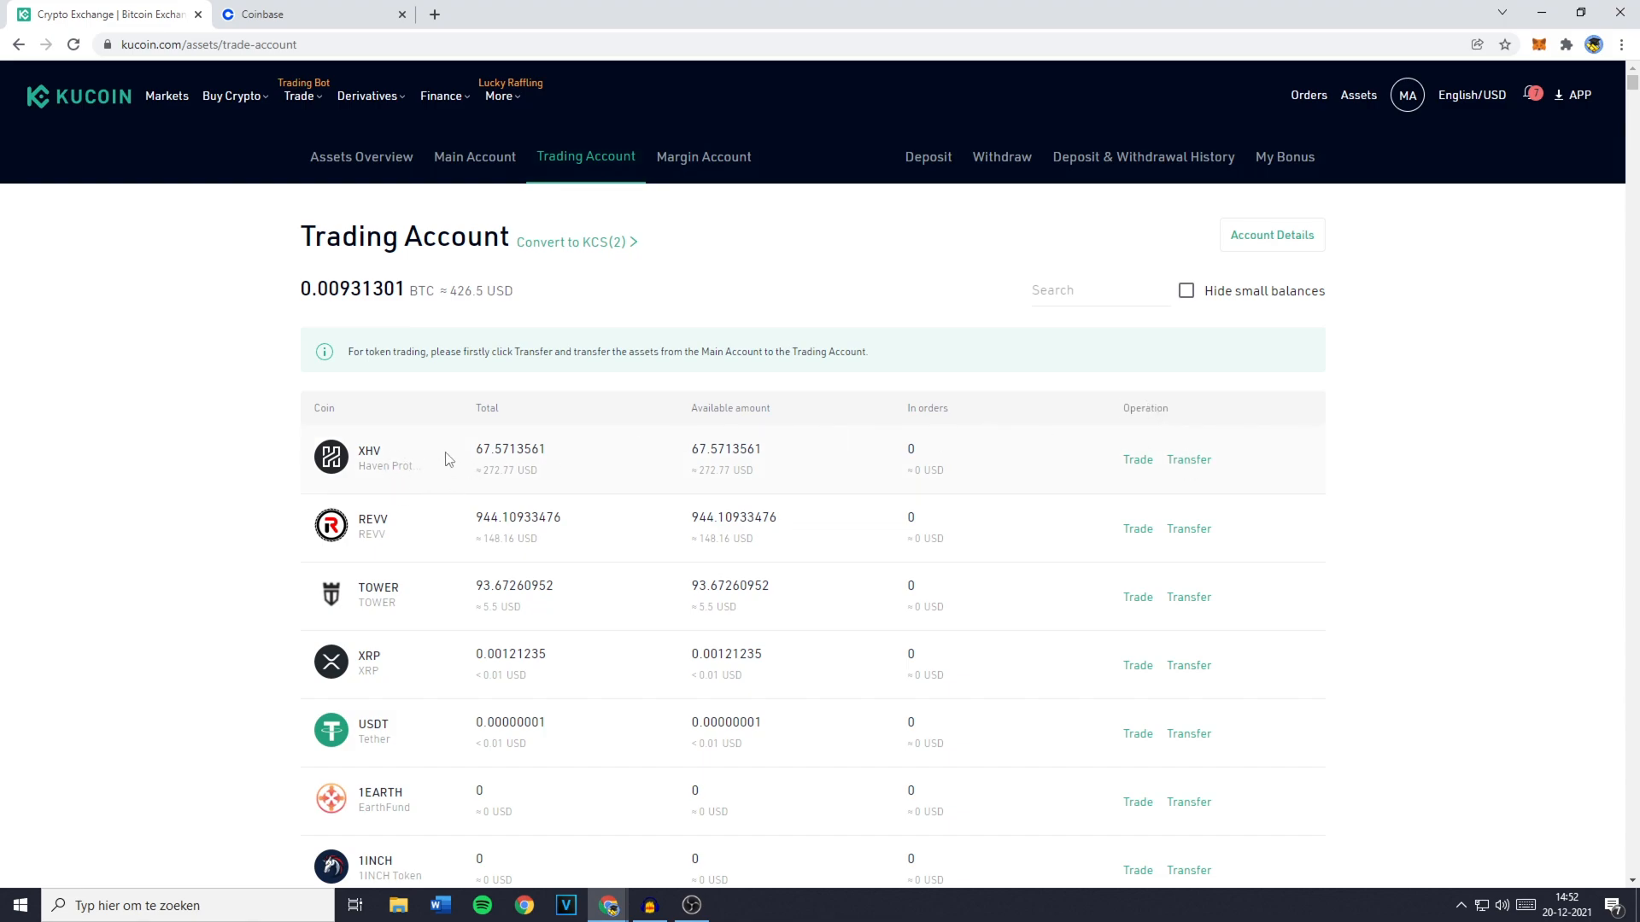
{"action": "mouse_move", "coordinate": [893, 381]}
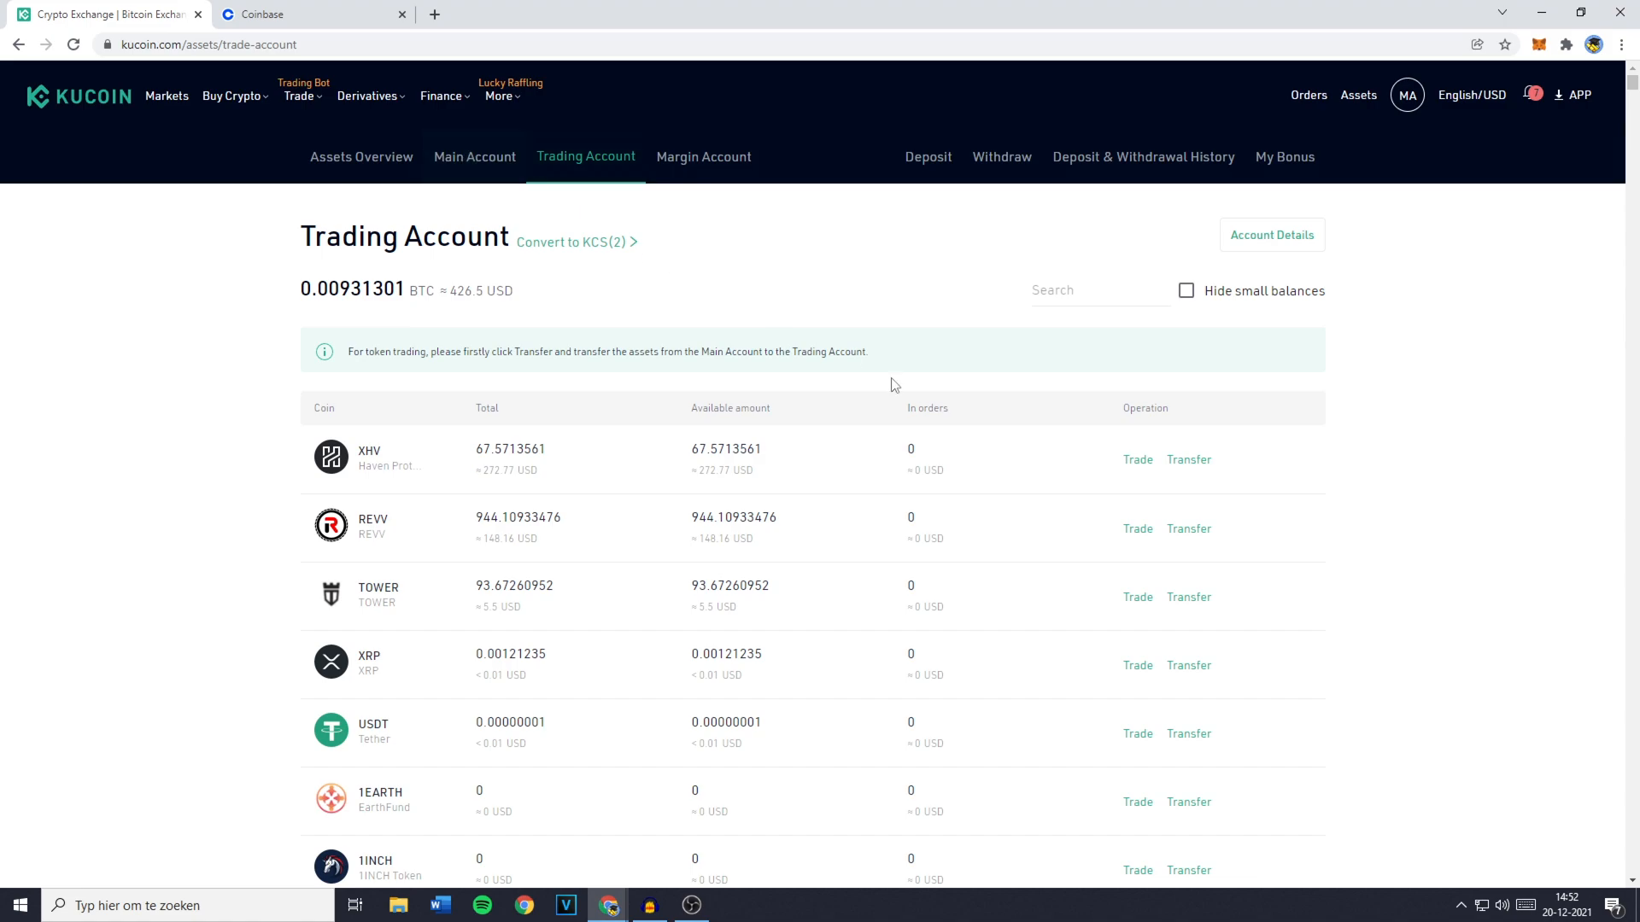
Try an XHV transfer (50, then the full amount), then go to Withdraw.
{"action": "left_click", "coordinate": [1188, 459]}
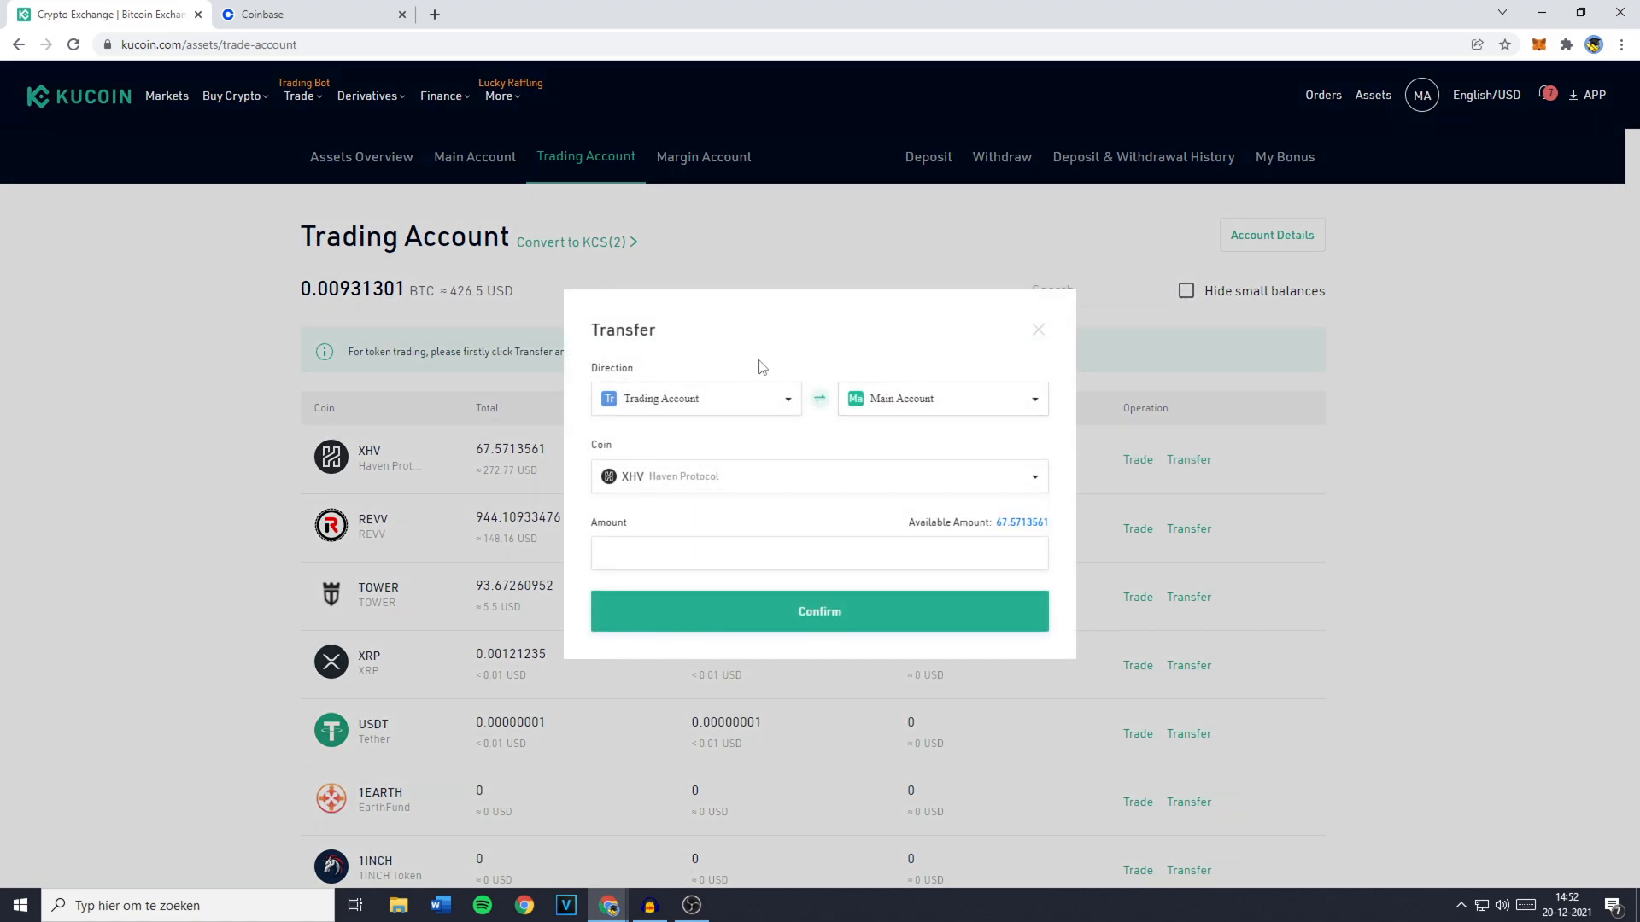
{"action": "left_click", "coordinate": [695, 399]}
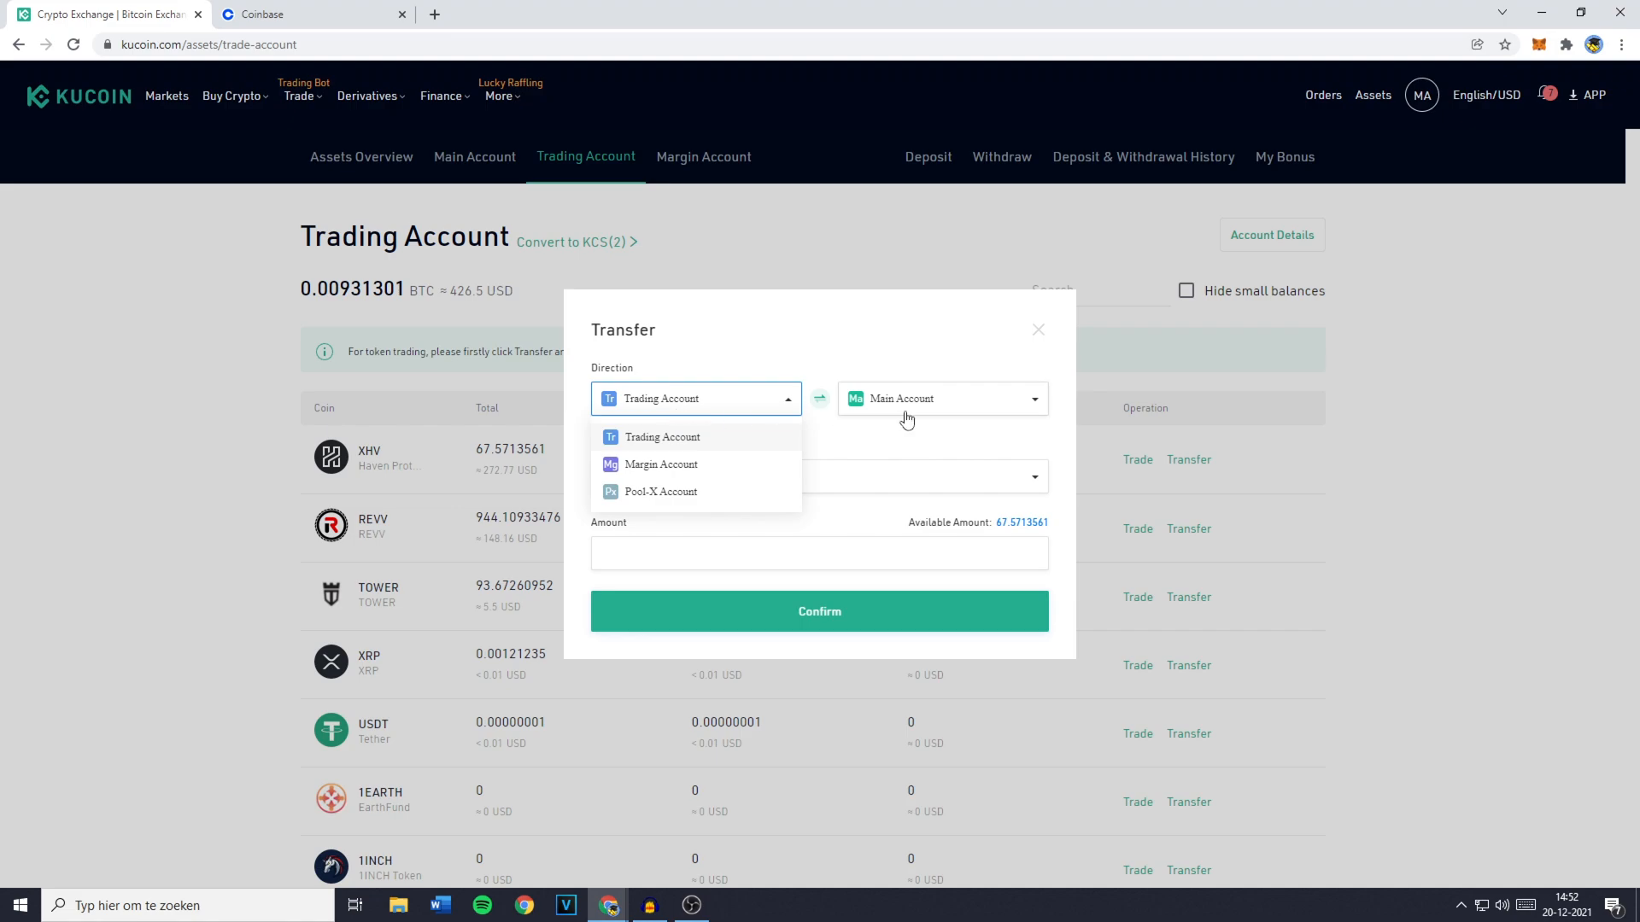
{"action": "left_click", "coordinate": [660, 436]}
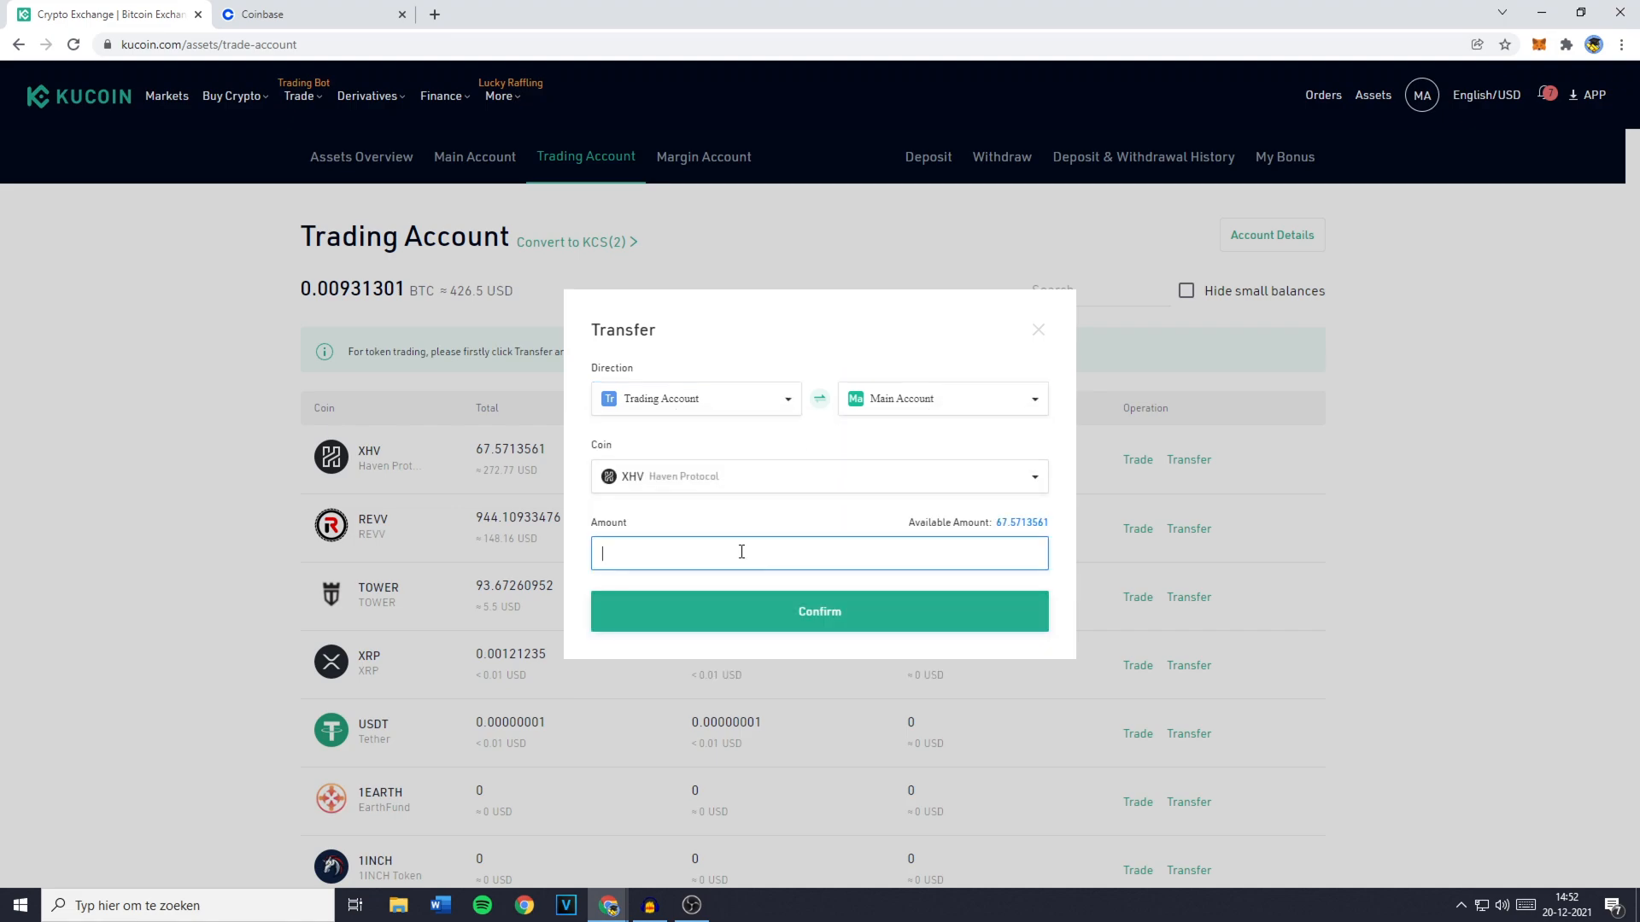
{"action": "type", "text": "50"}
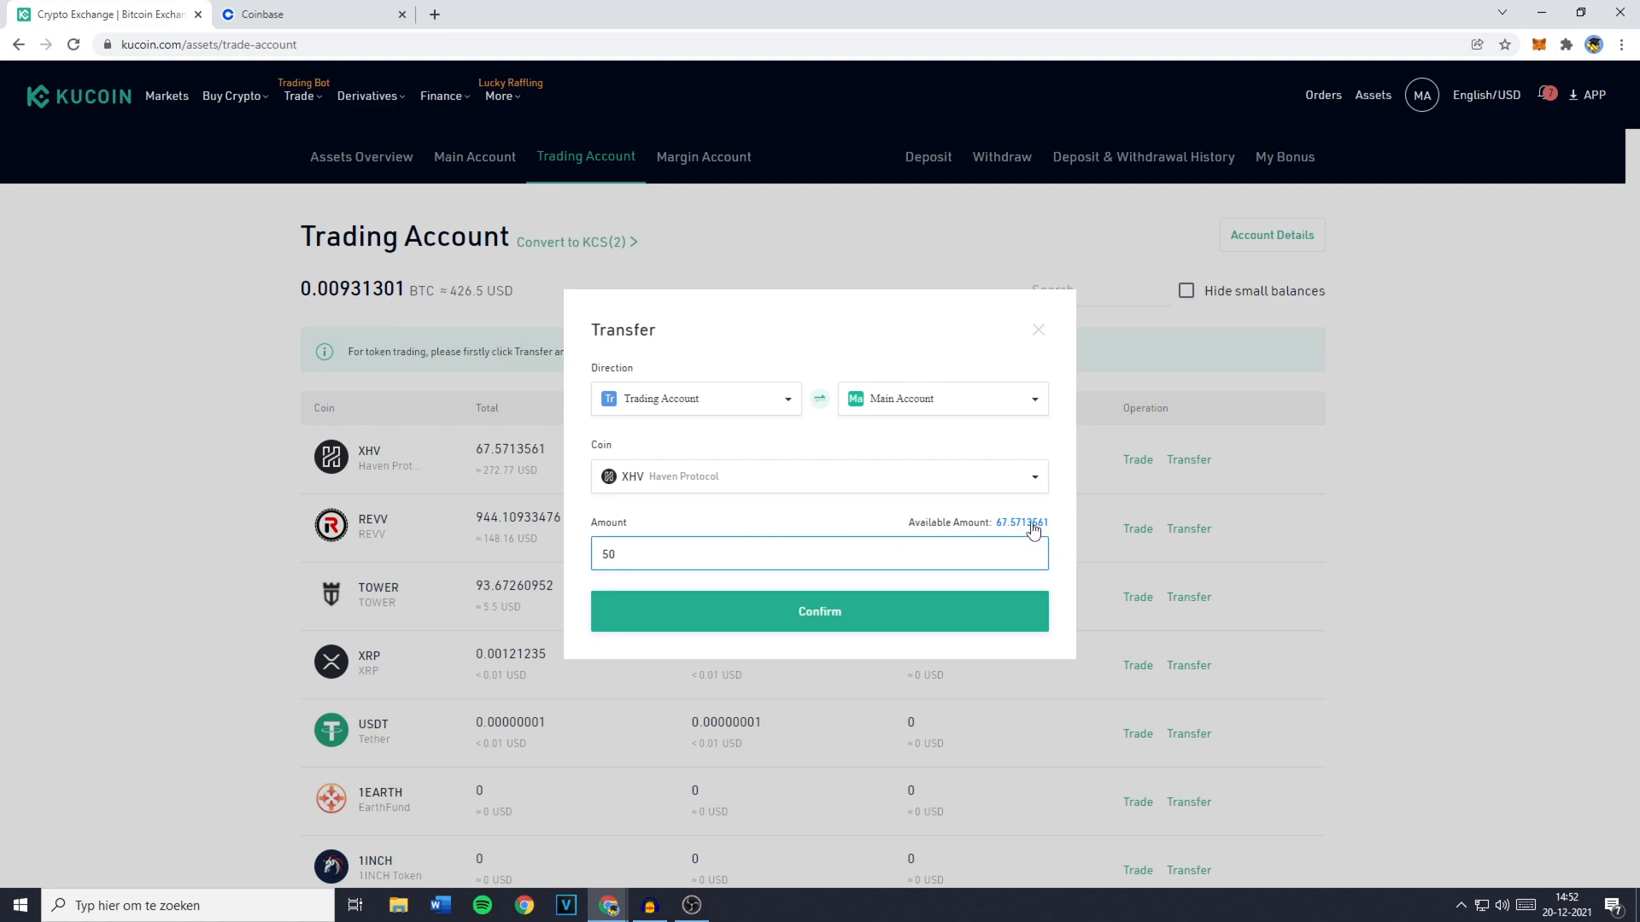
{"action": "left_click", "coordinate": [1028, 522]}
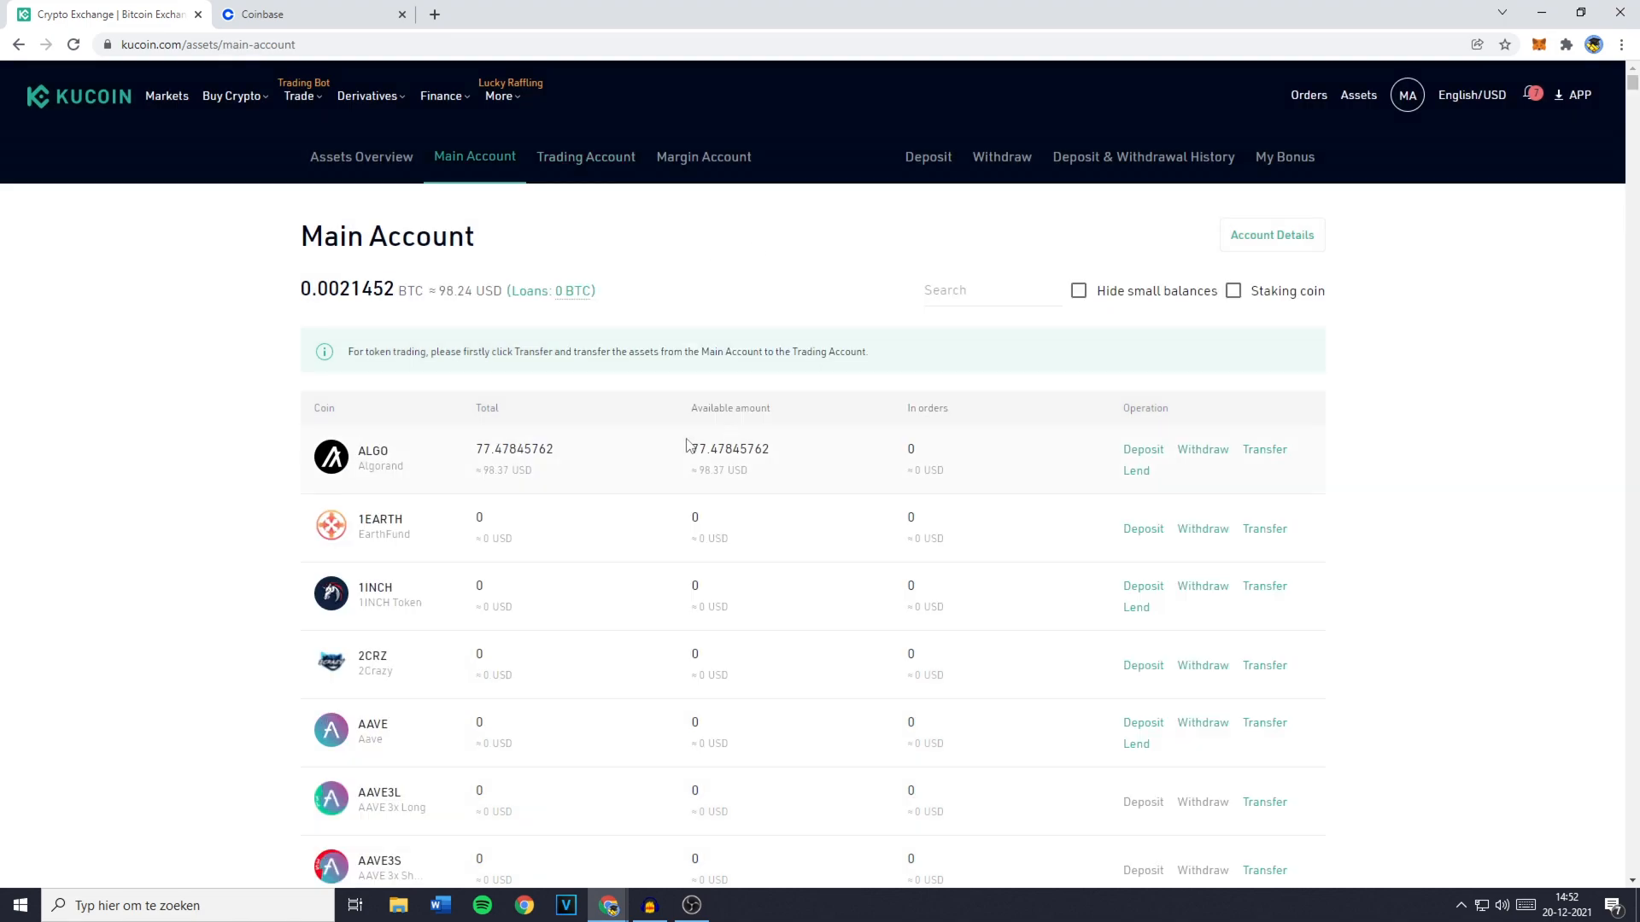
{"action": "mouse_move", "coordinate": [638, 457]}
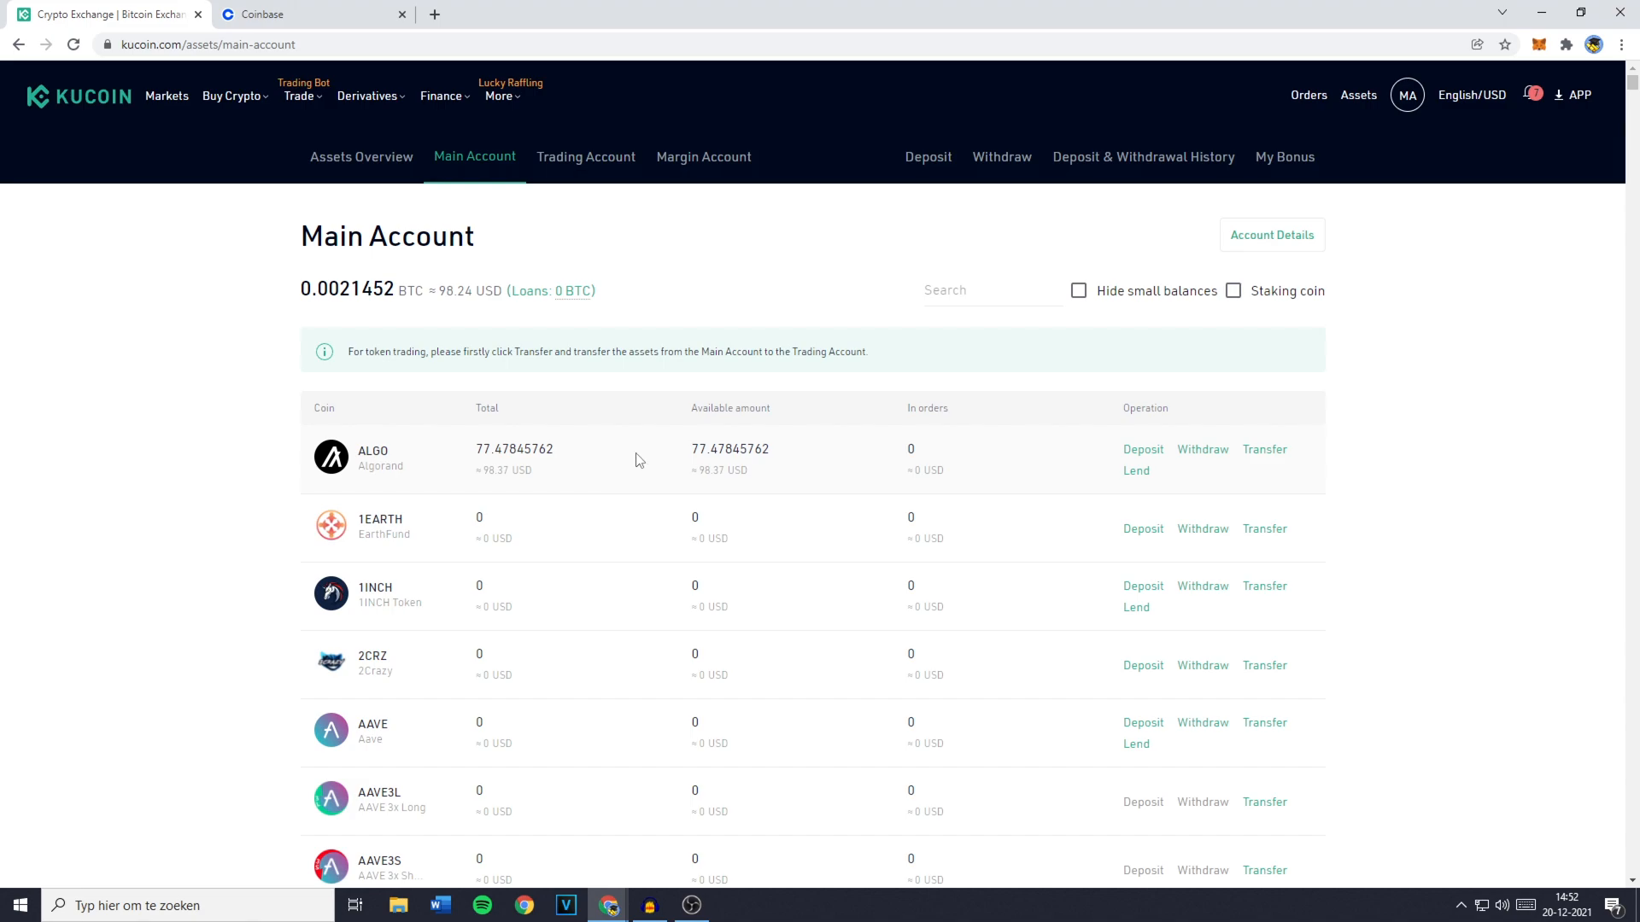
{"action": "mouse_move", "coordinate": [1003, 157]}
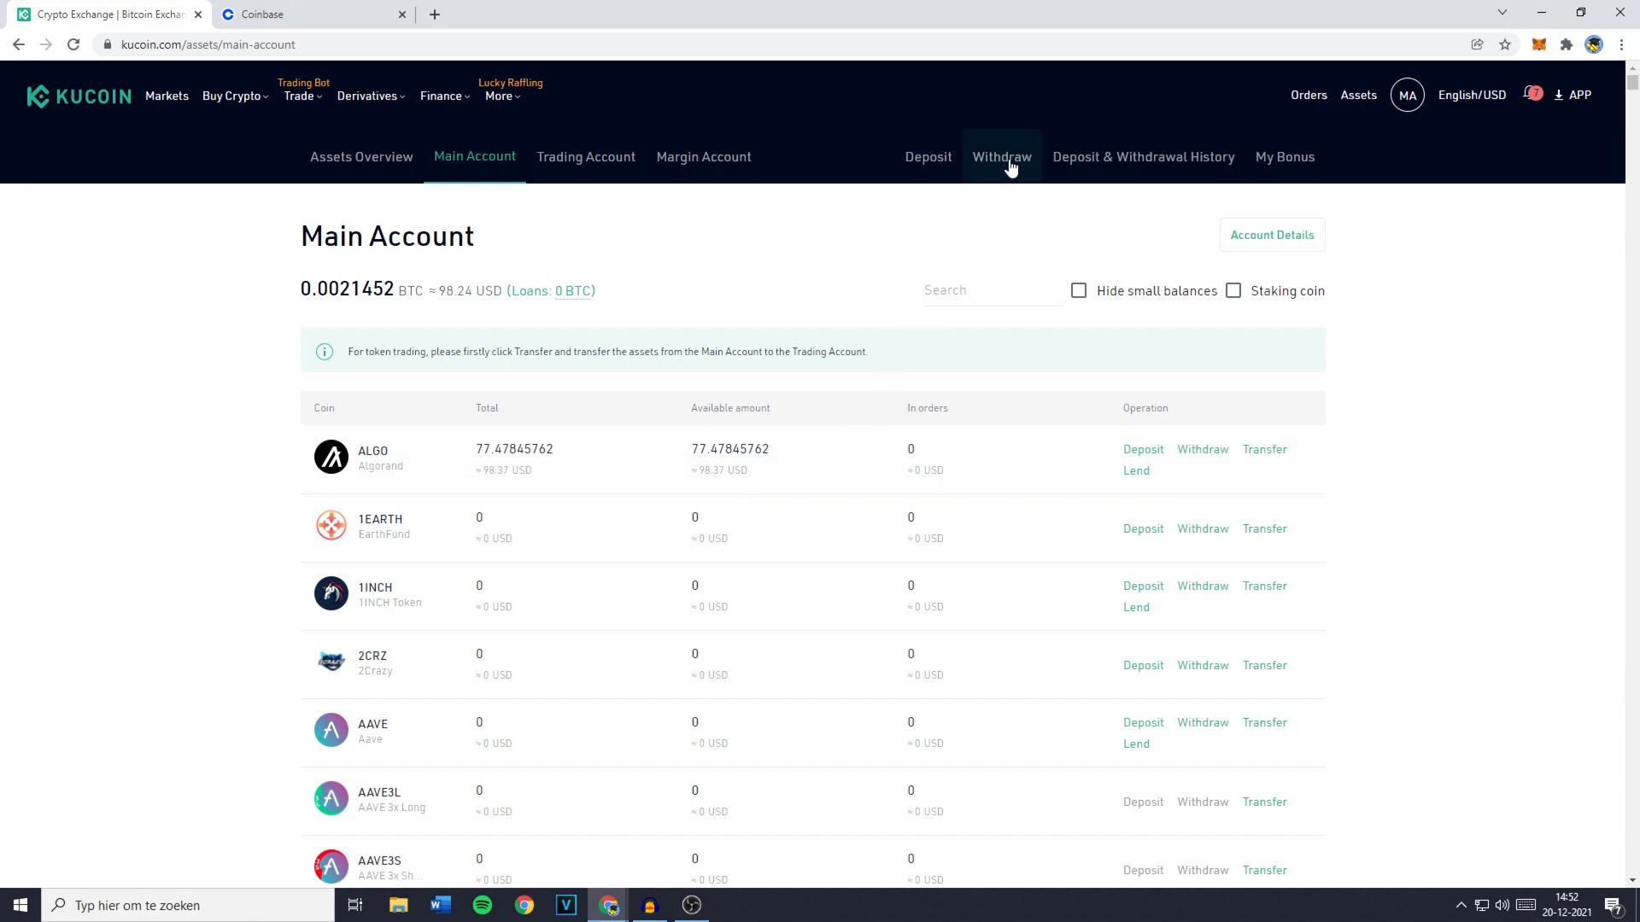
{"action": "left_click", "coordinate": [1001, 157]}
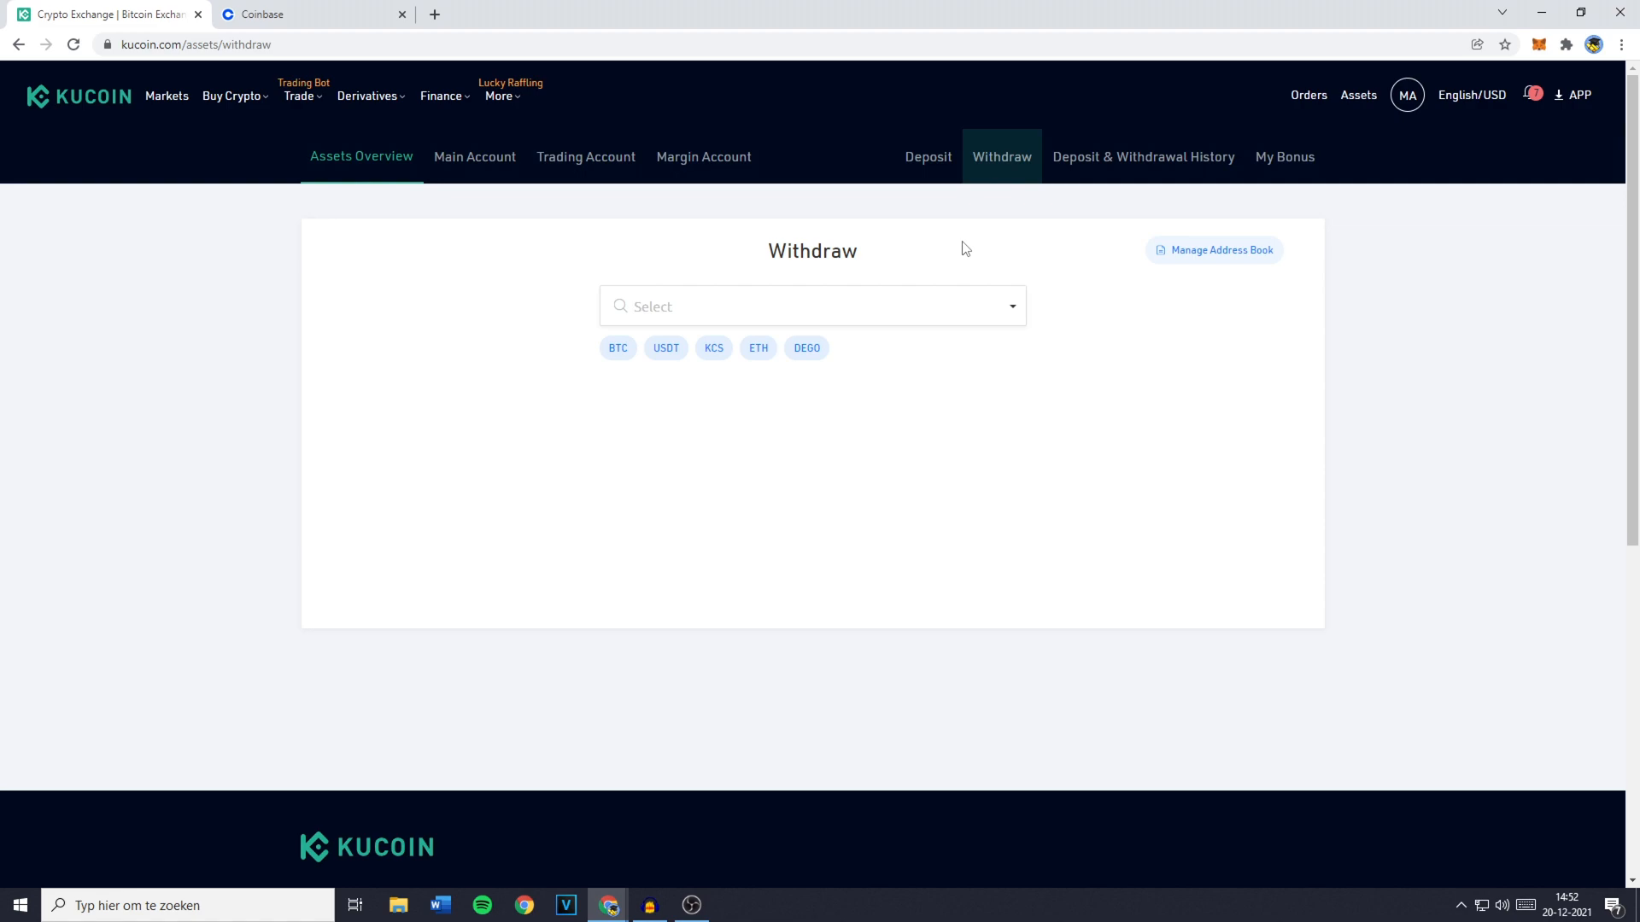
Pick ALGO instead of XHV as the withdrawal coin, showing 77.47845762 ALGO available.
{"action": "left_click", "coordinate": [804, 306]}
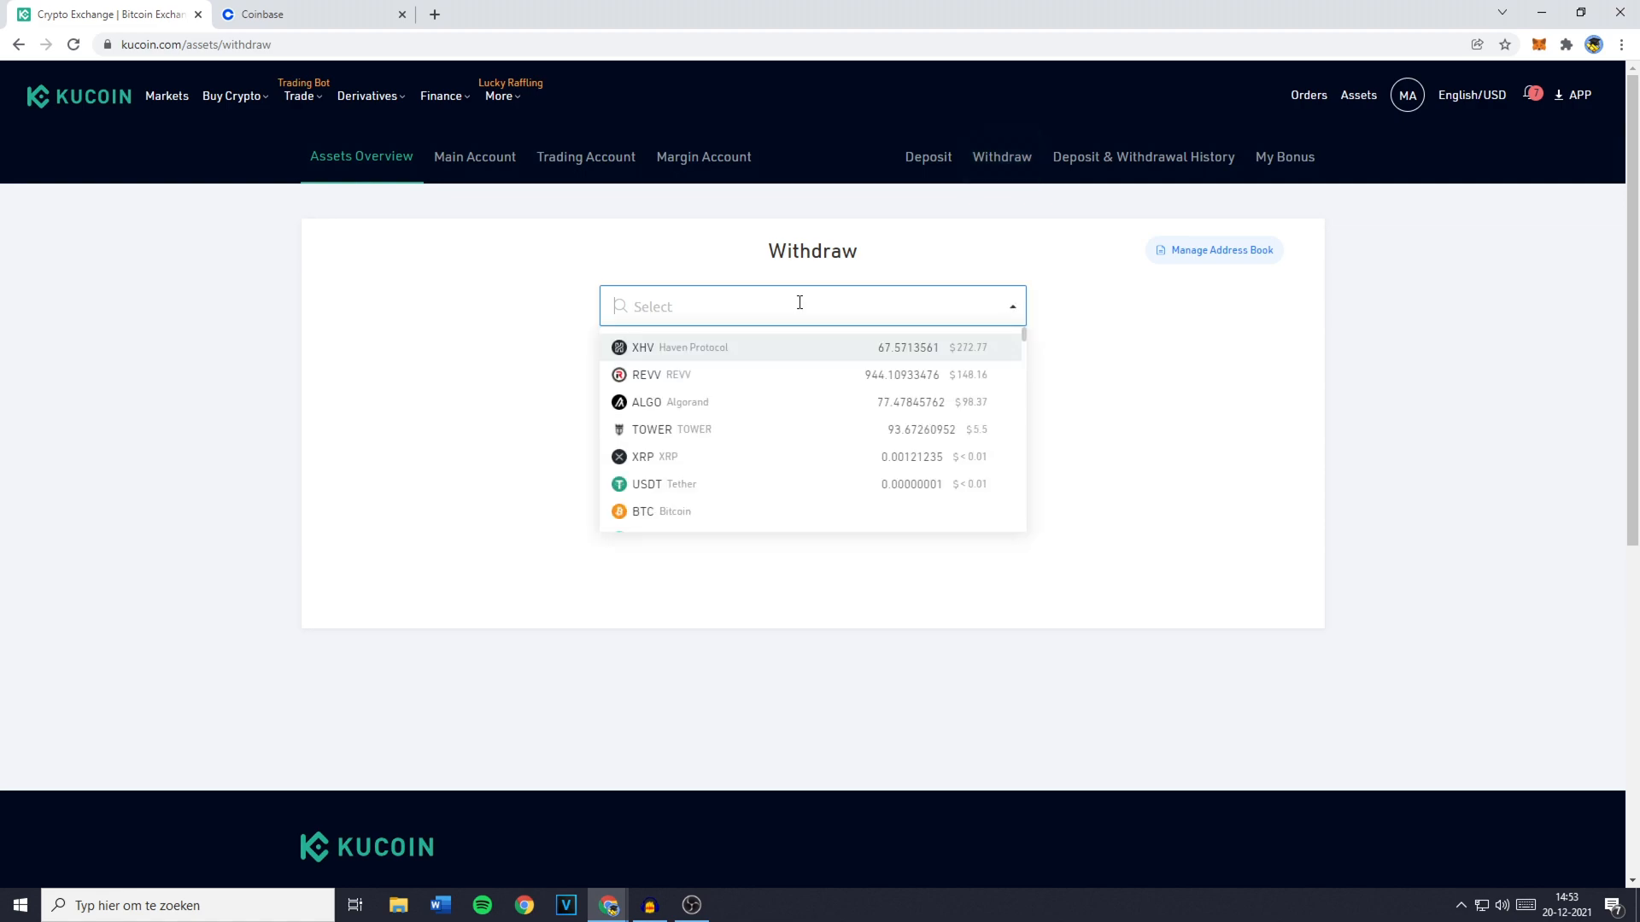
{"action": "mouse_move", "coordinate": [773, 364]}
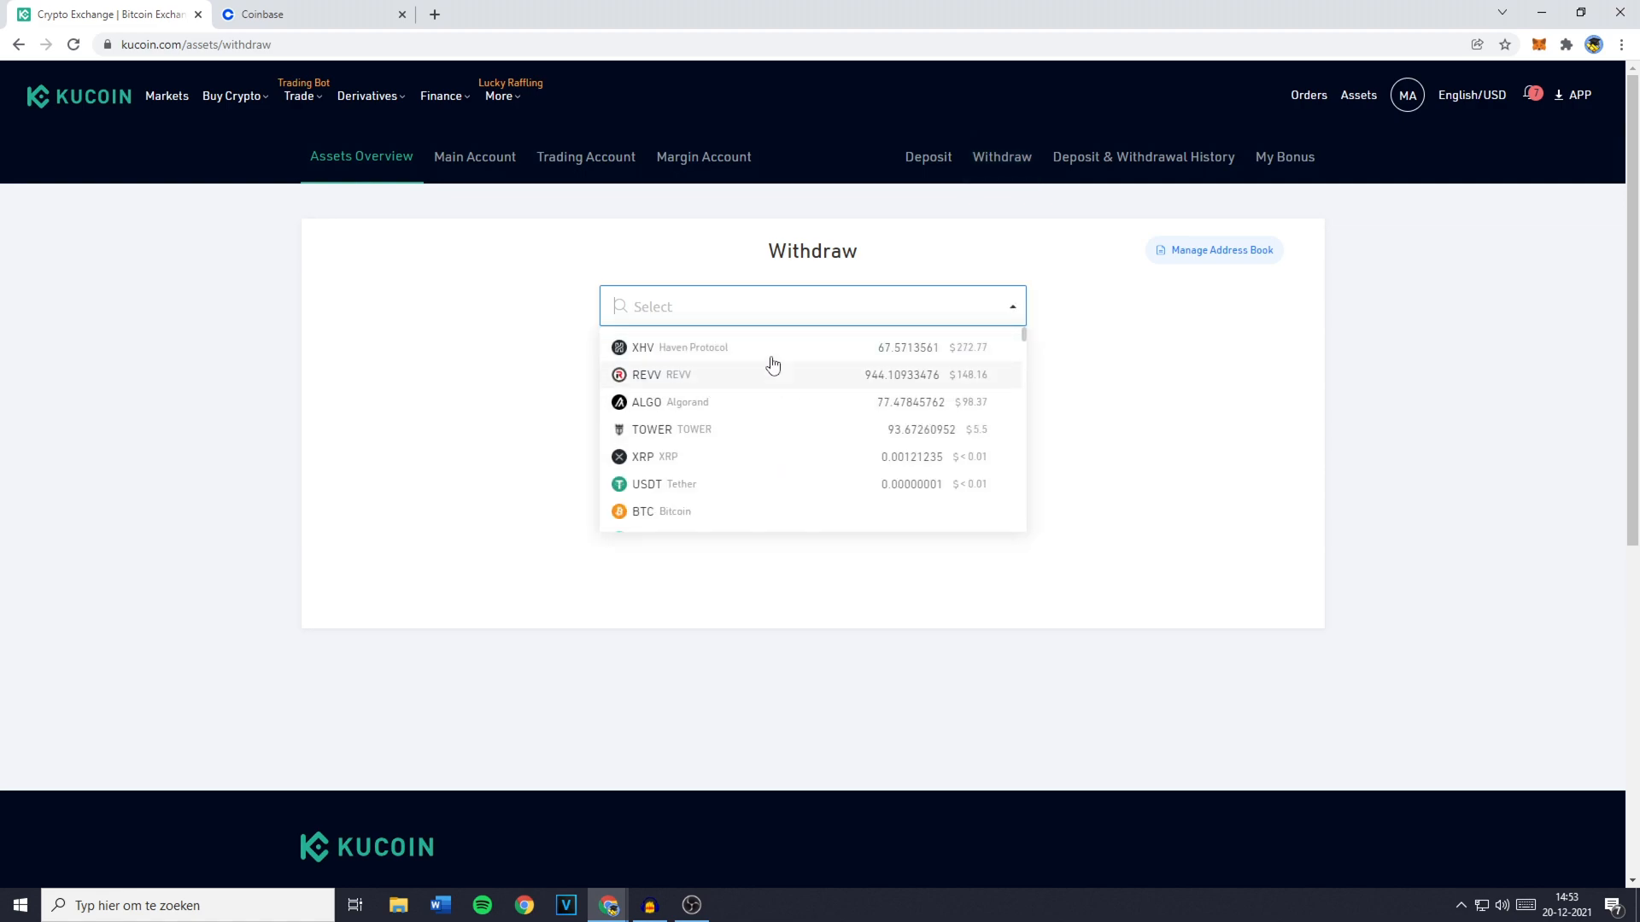
{"action": "mouse_move", "coordinate": [748, 352]}
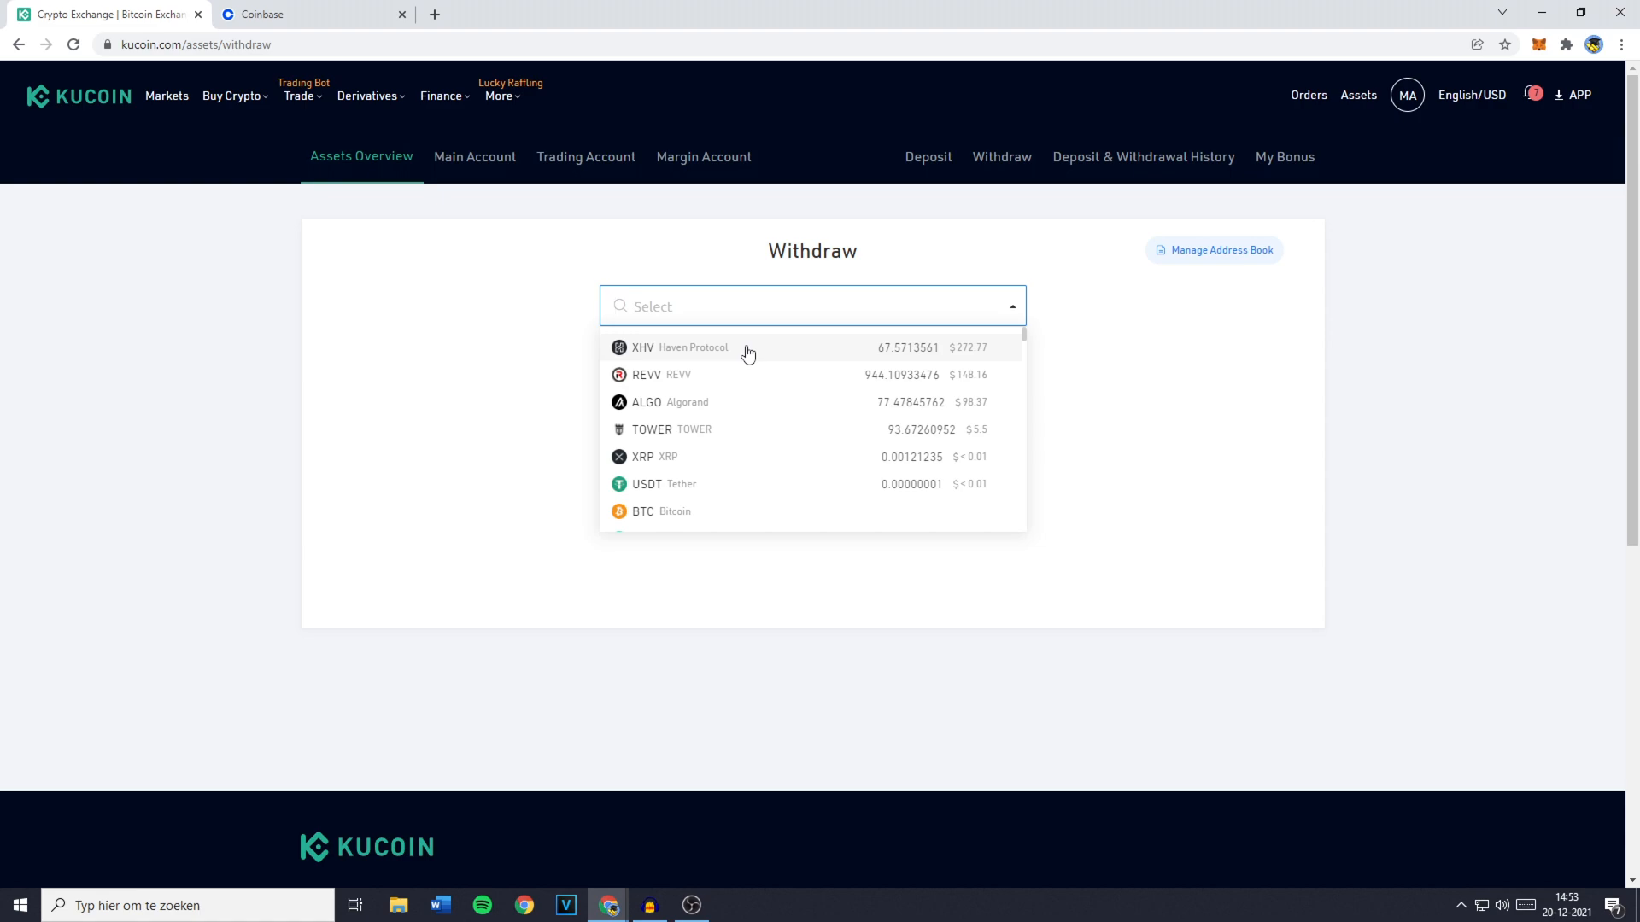
{"action": "left_click", "coordinate": [677, 348]}
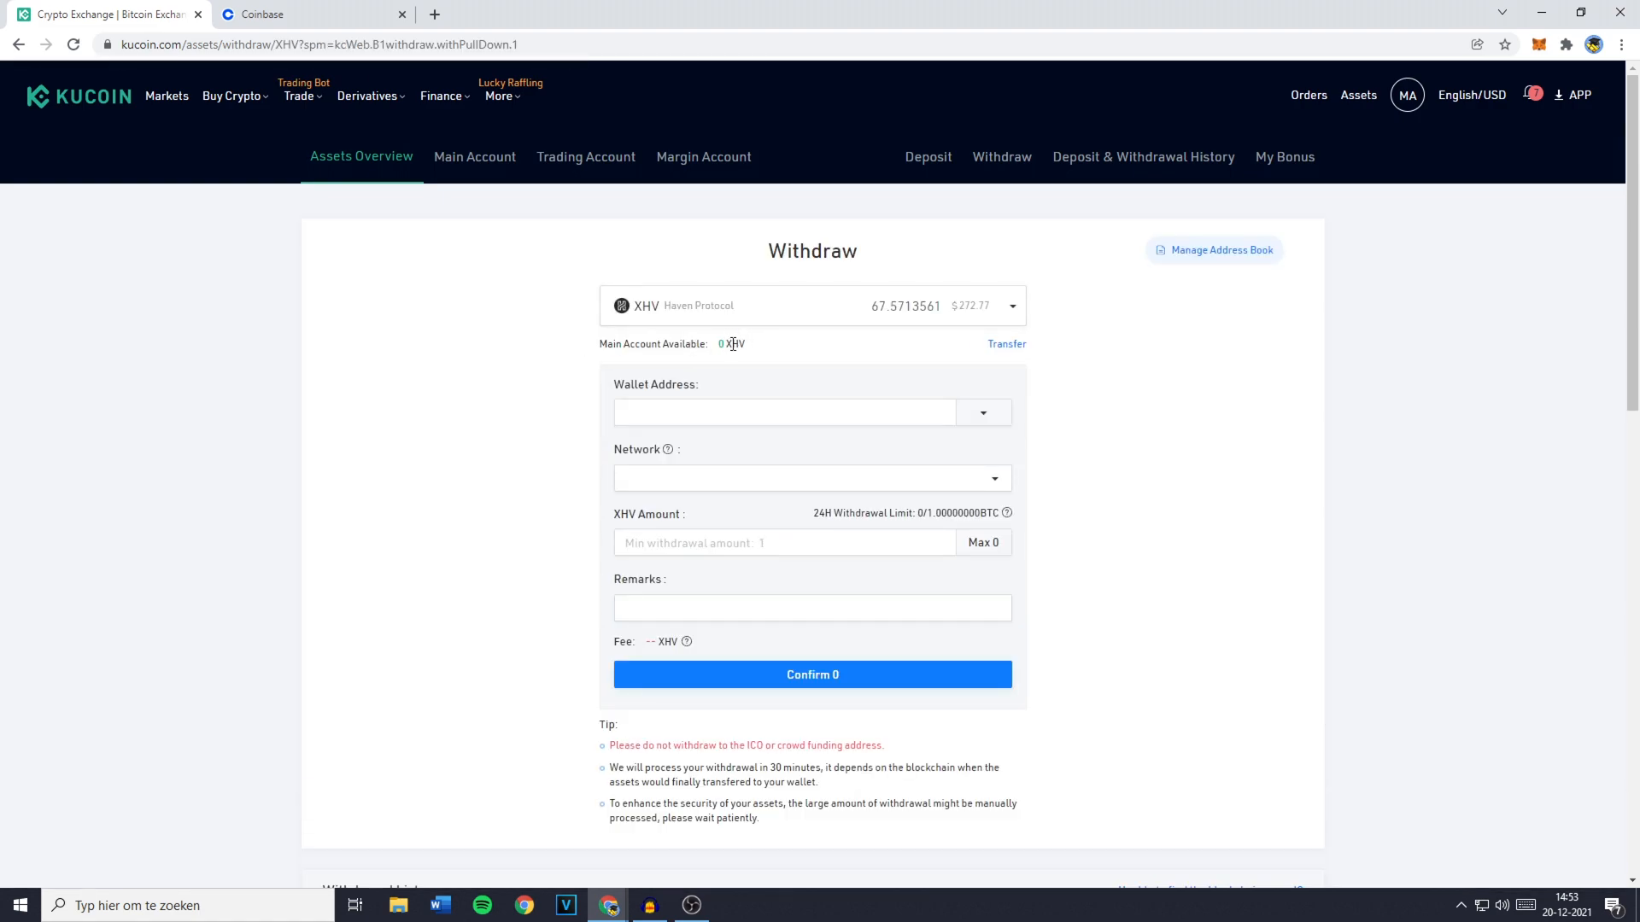
{"action": "left_click", "coordinate": [811, 306]}
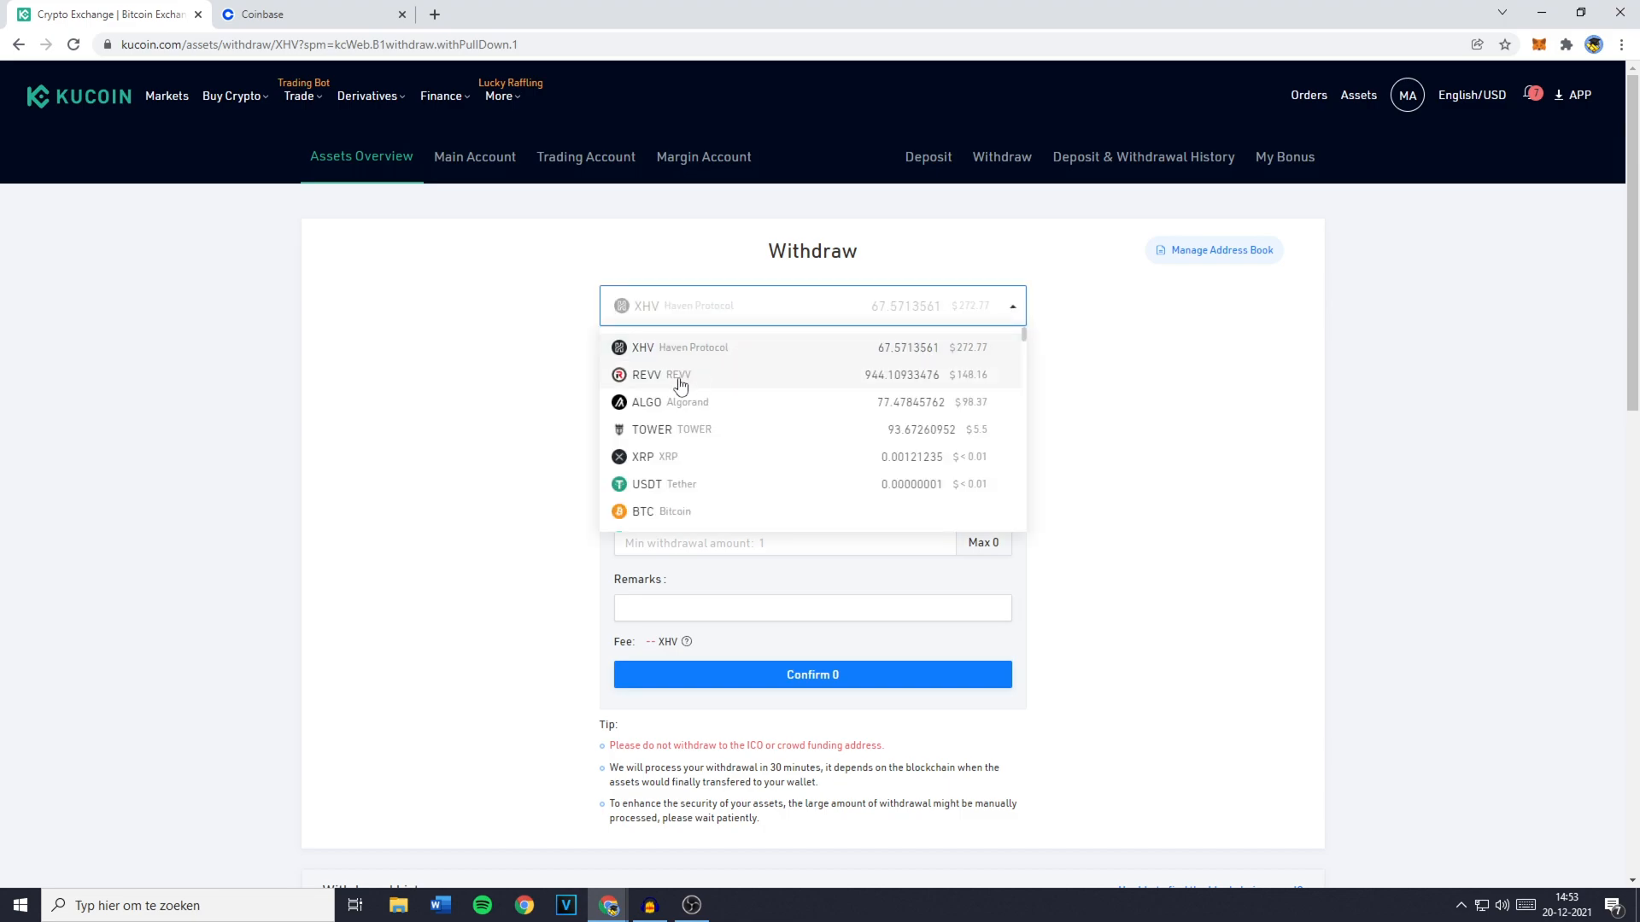
{"action": "left_click", "coordinate": [646, 403]}
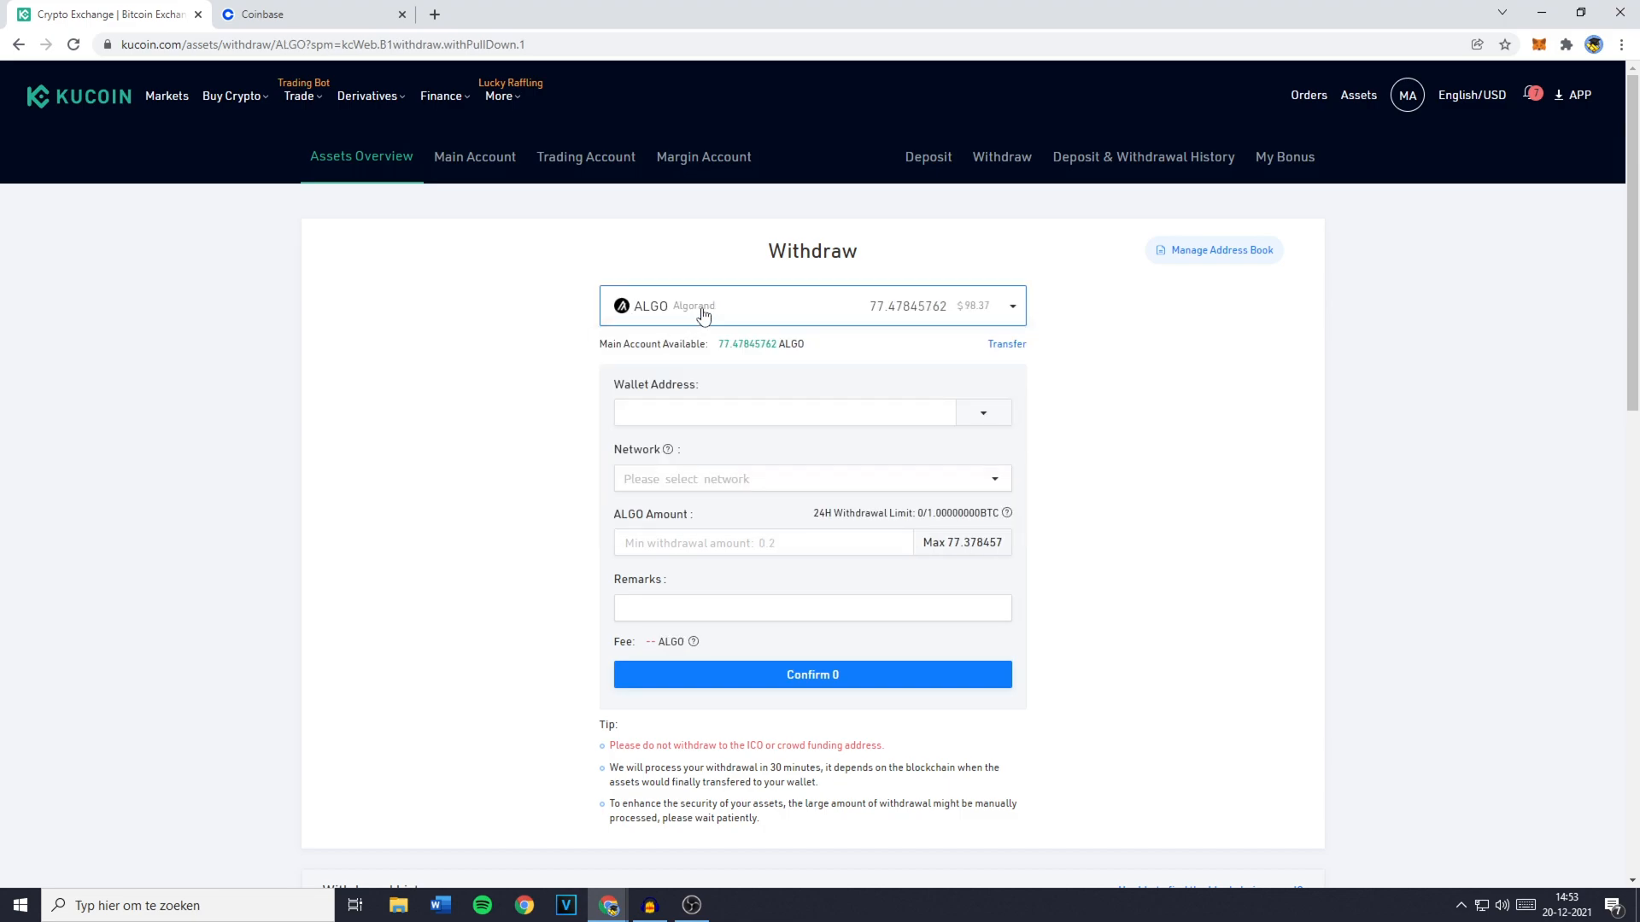
{"action": "left_click", "coordinate": [785, 412]}
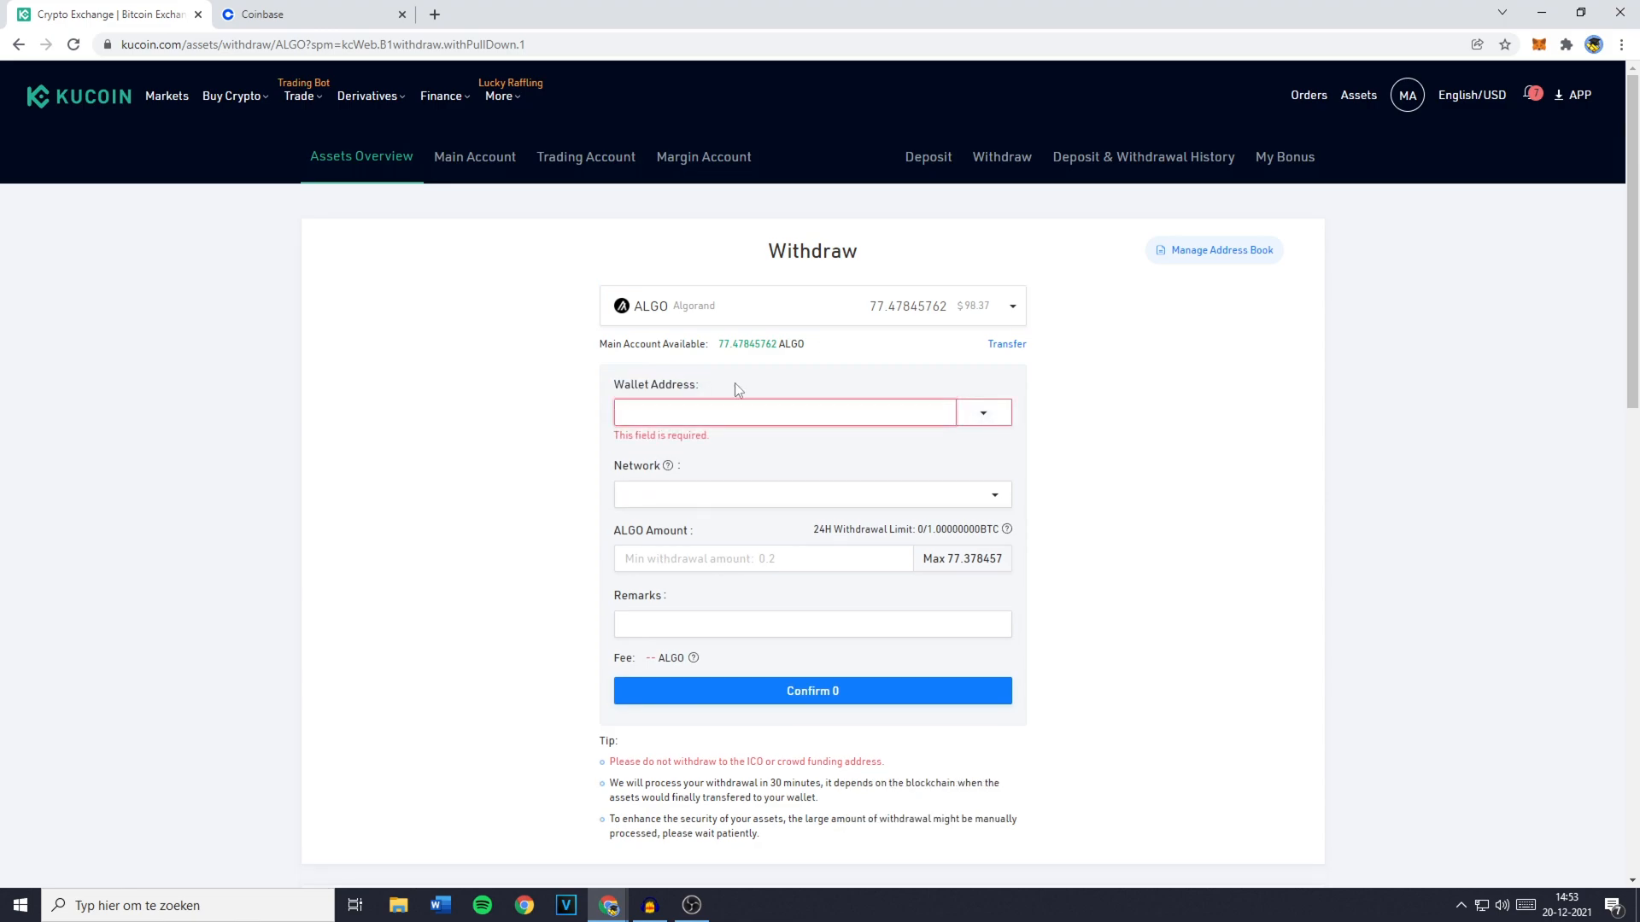
In Coinbase Send / Receive, show the Algorand receive address, copy it, and return to KuCoin.
{"action": "left_click", "coordinate": [265, 14]}
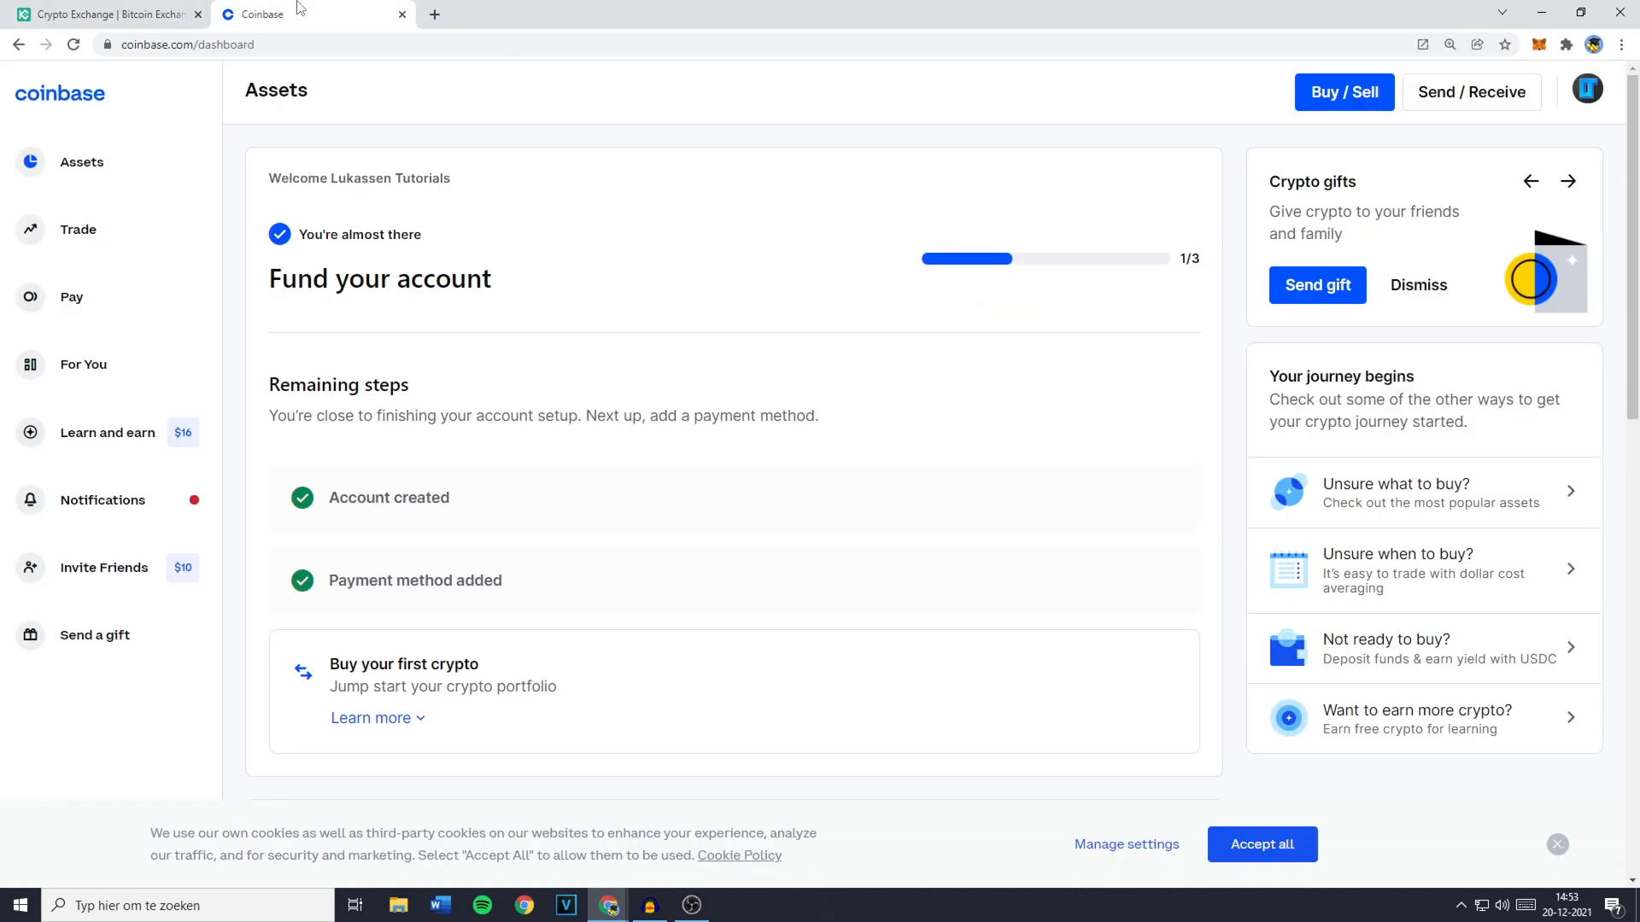
{"action": "left_click", "coordinate": [1472, 92]}
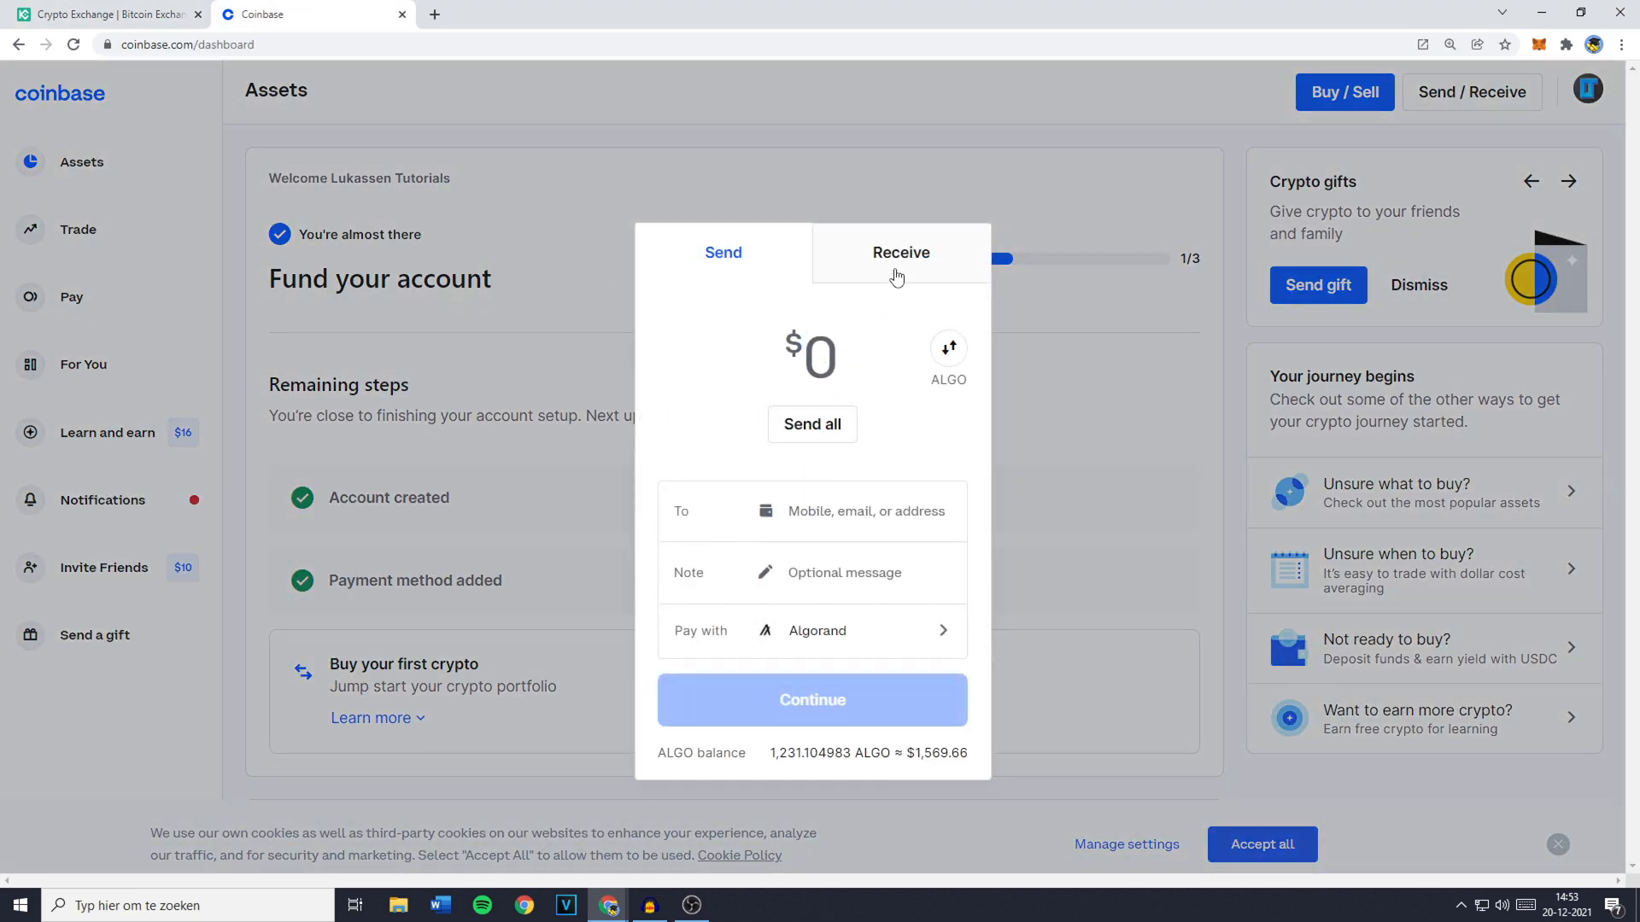
{"action": "left_click", "coordinate": [901, 253]}
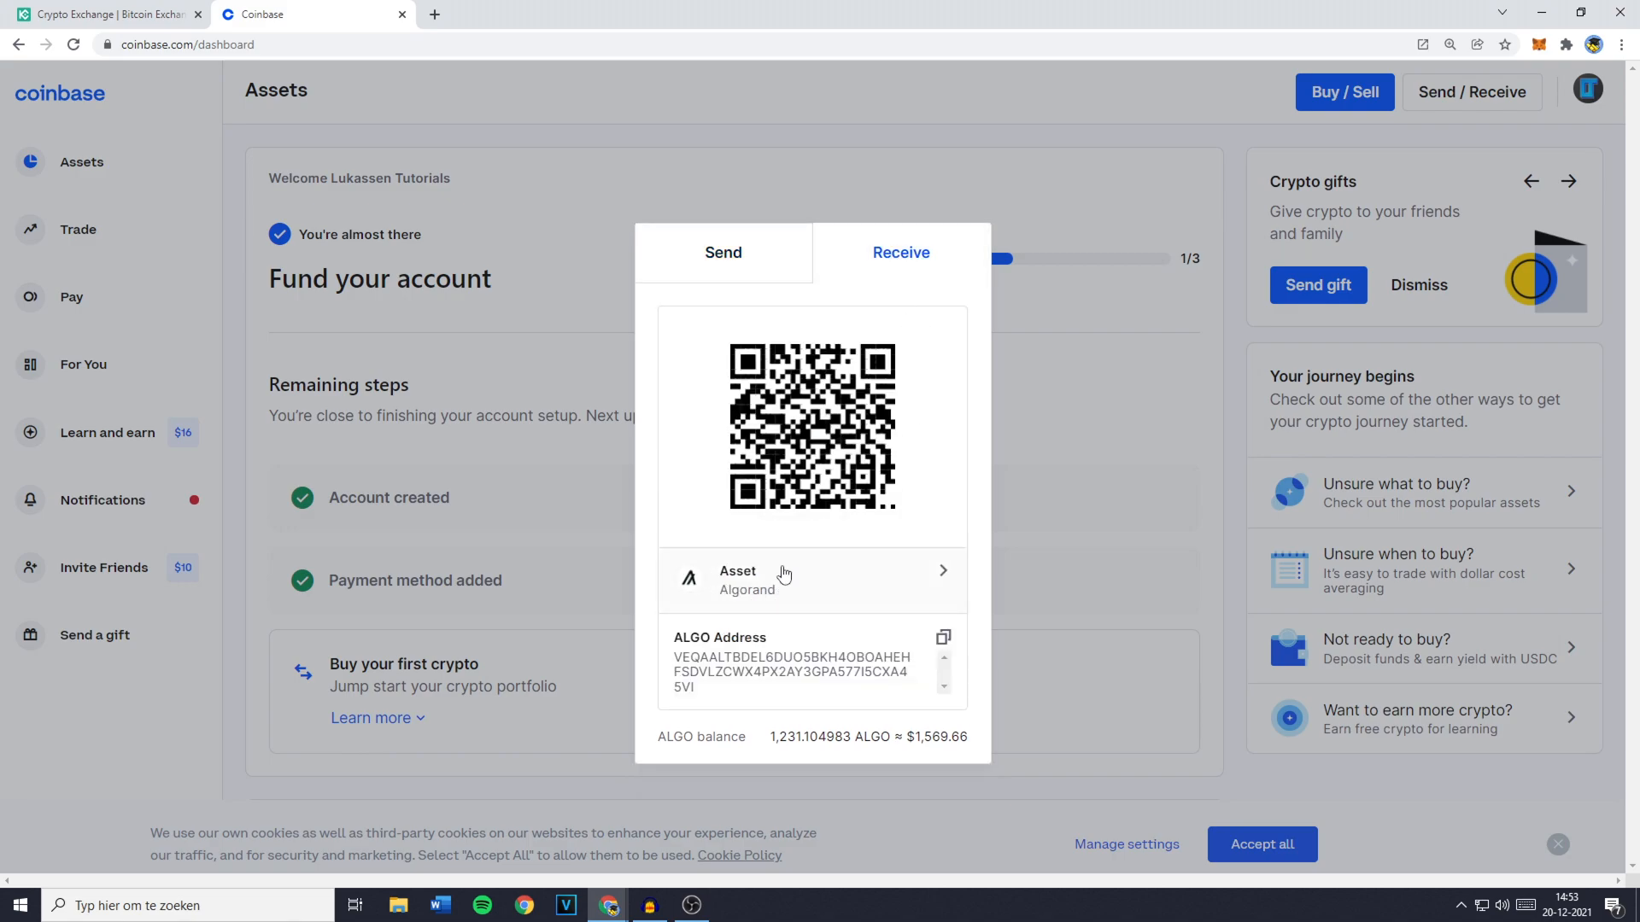
{"action": "left_click", "coordinate": [784, 579]}
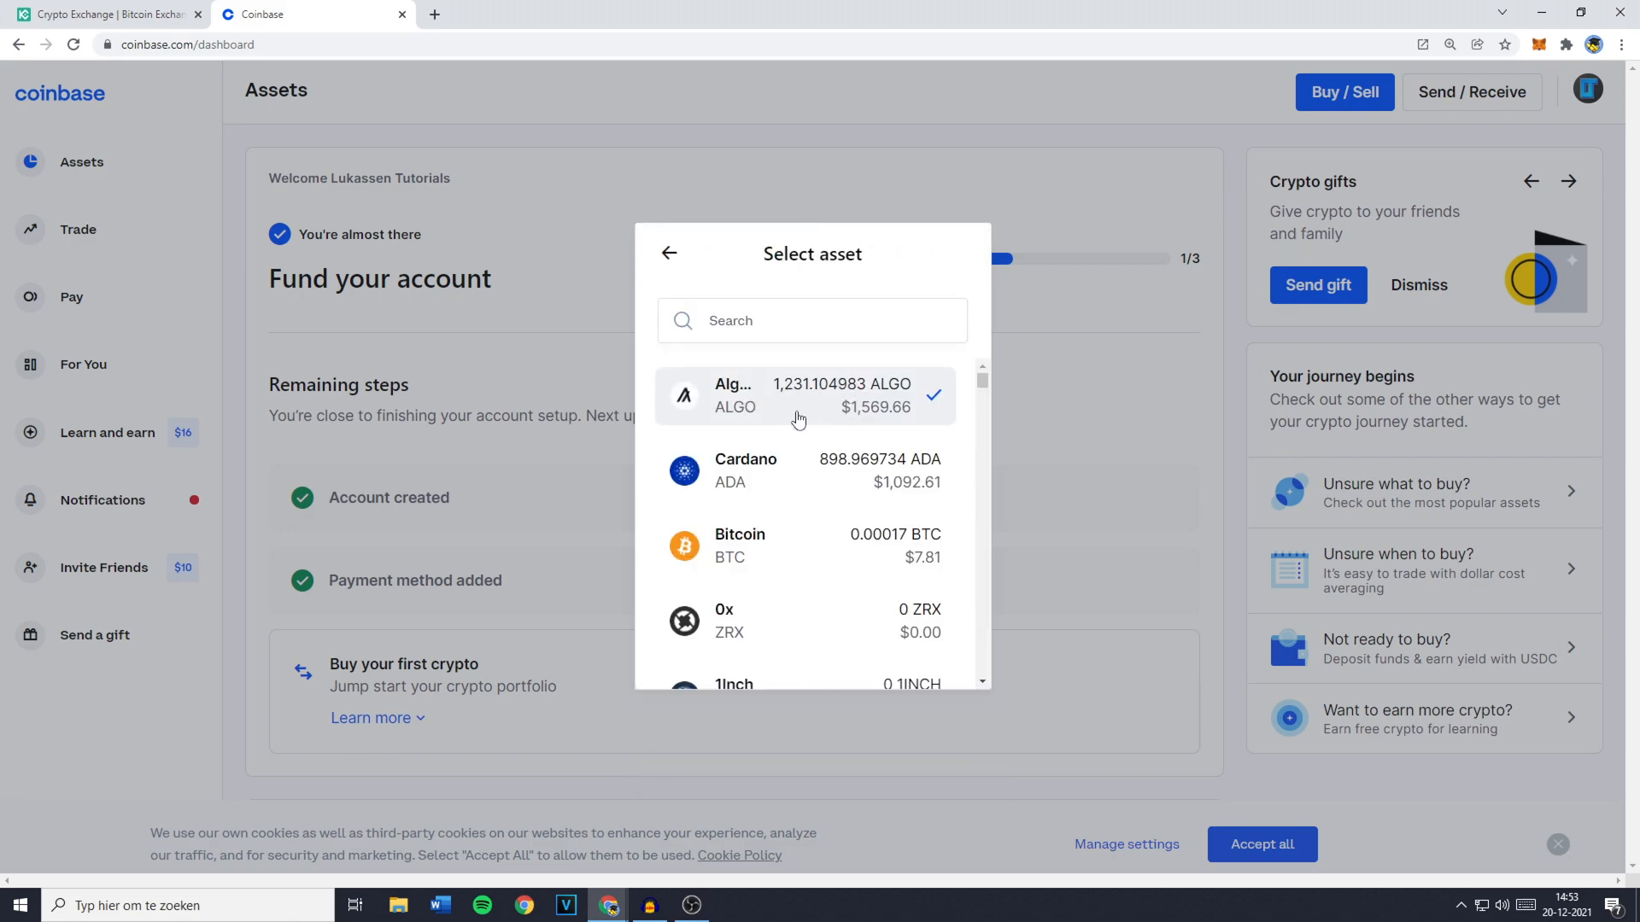
{"action": "left_click", "coordinate": [805, 397]}
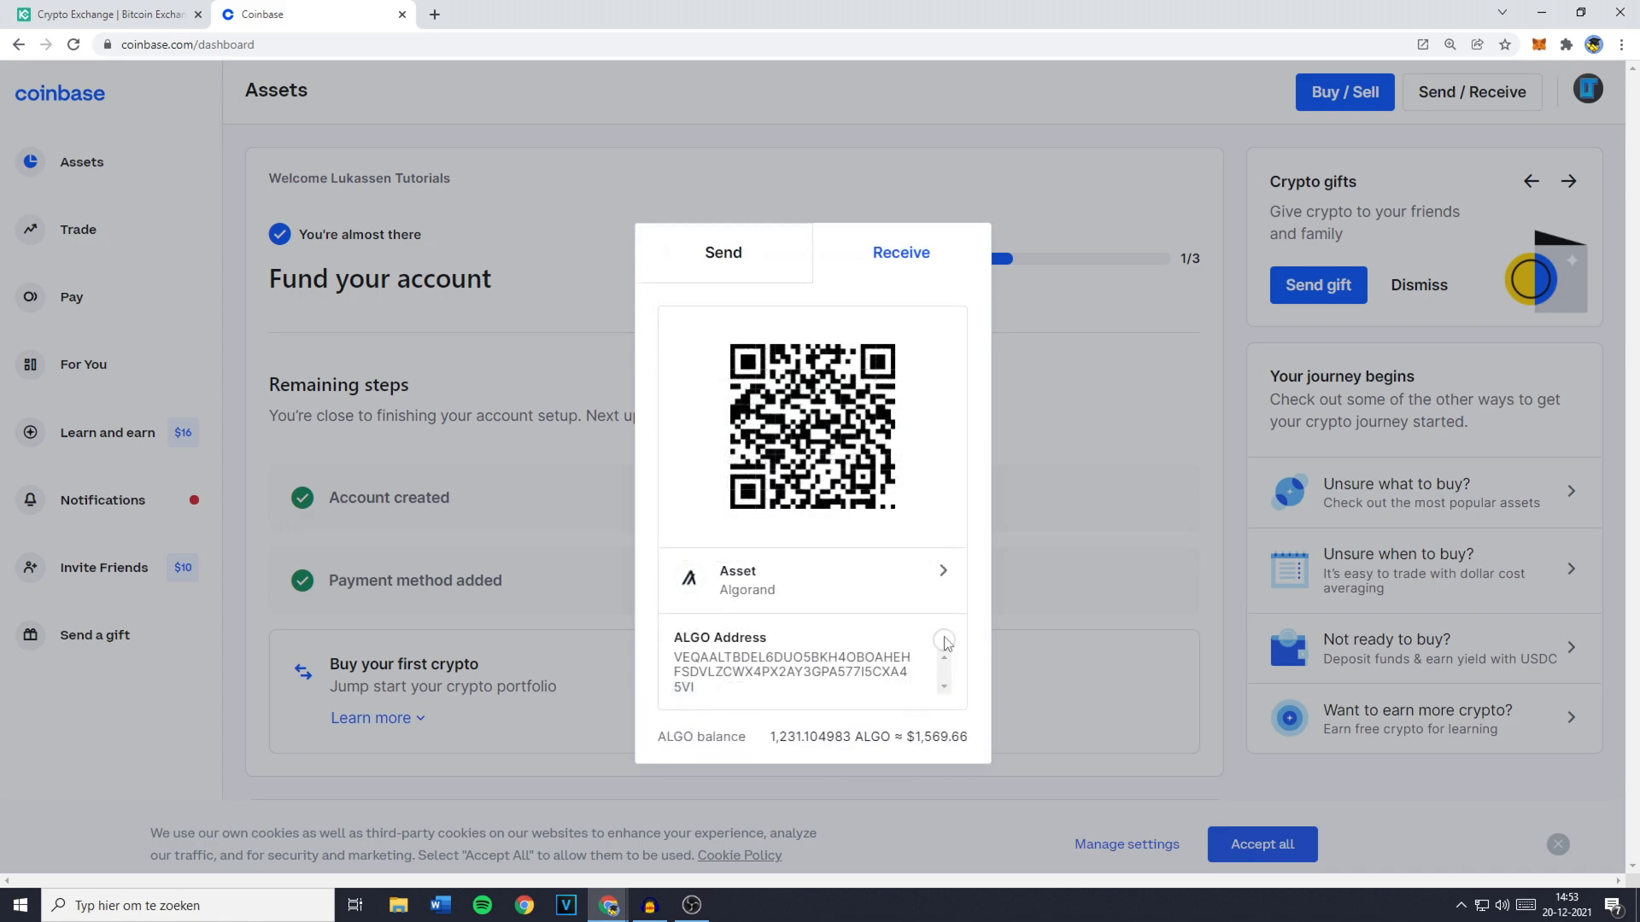
{"action": "left_click", "coordinate": [103, 15]}
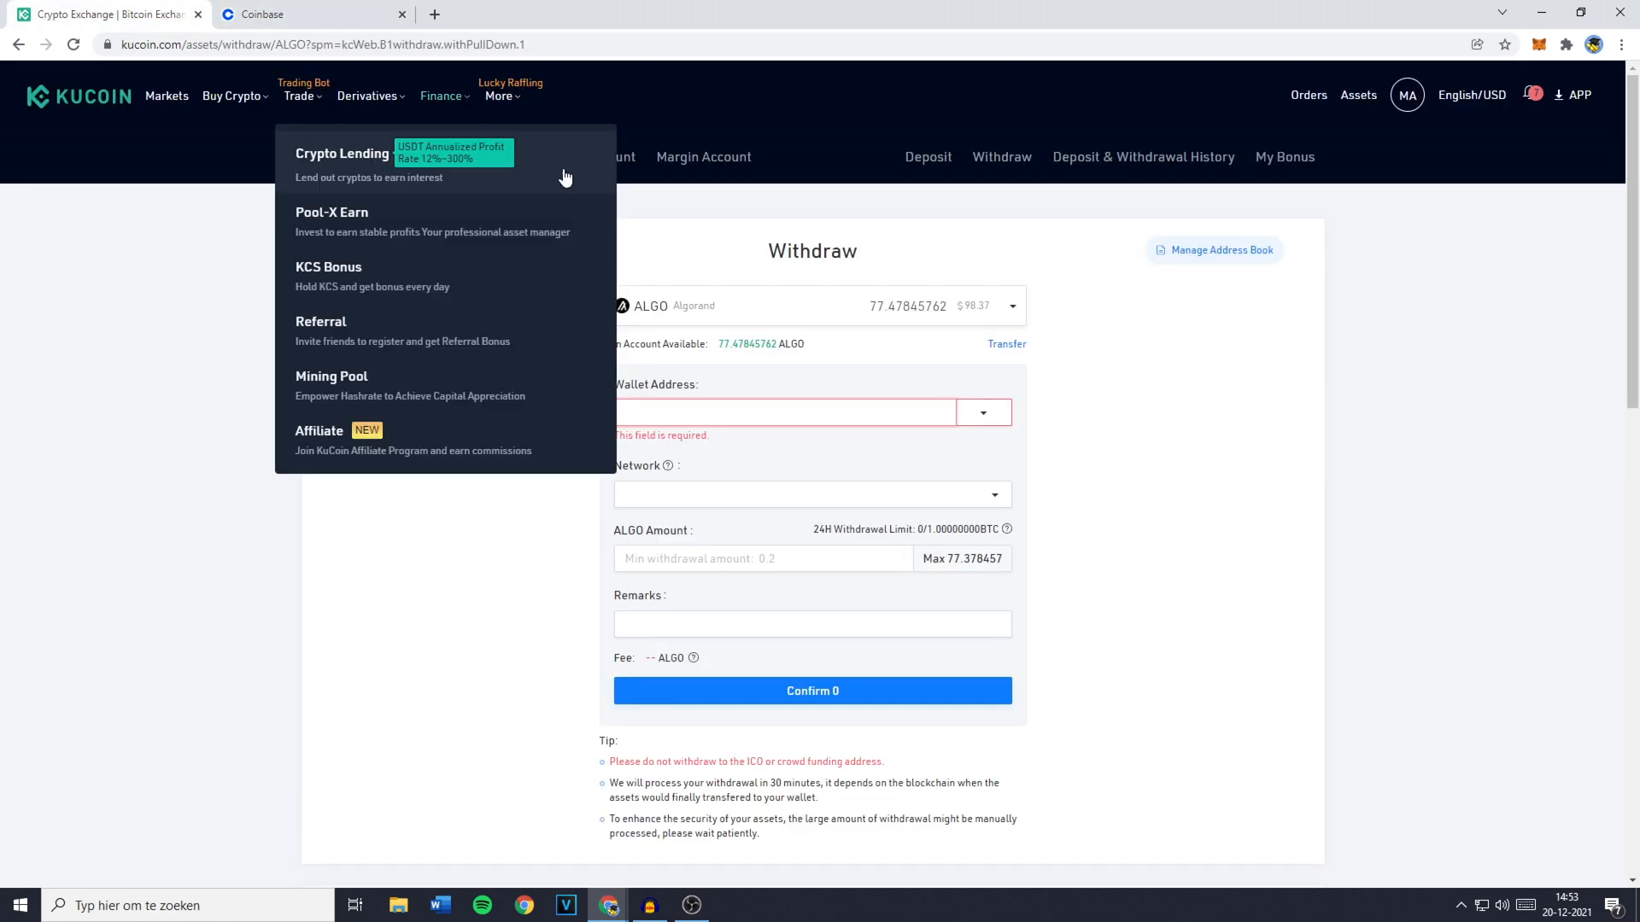
{"action": "type", "text": "UO5BKH4OBOAHEHFSDVLZCWX4PX2AY3GPA577I5CXA45VI"}
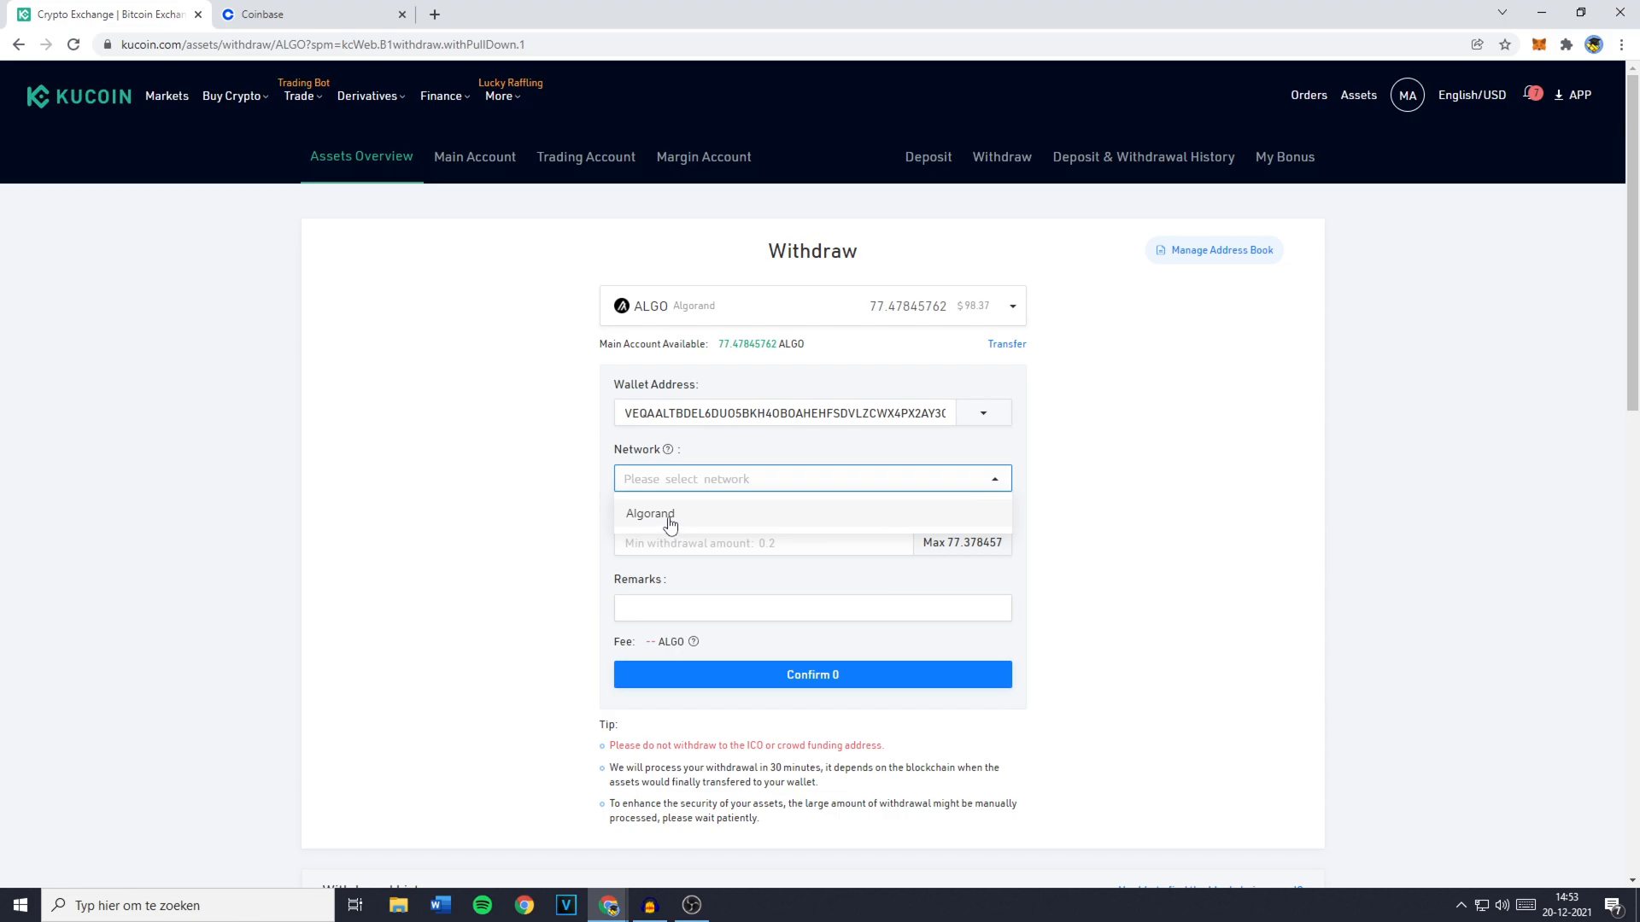
{"action": "left_click", "coordinate": [649, 513]}
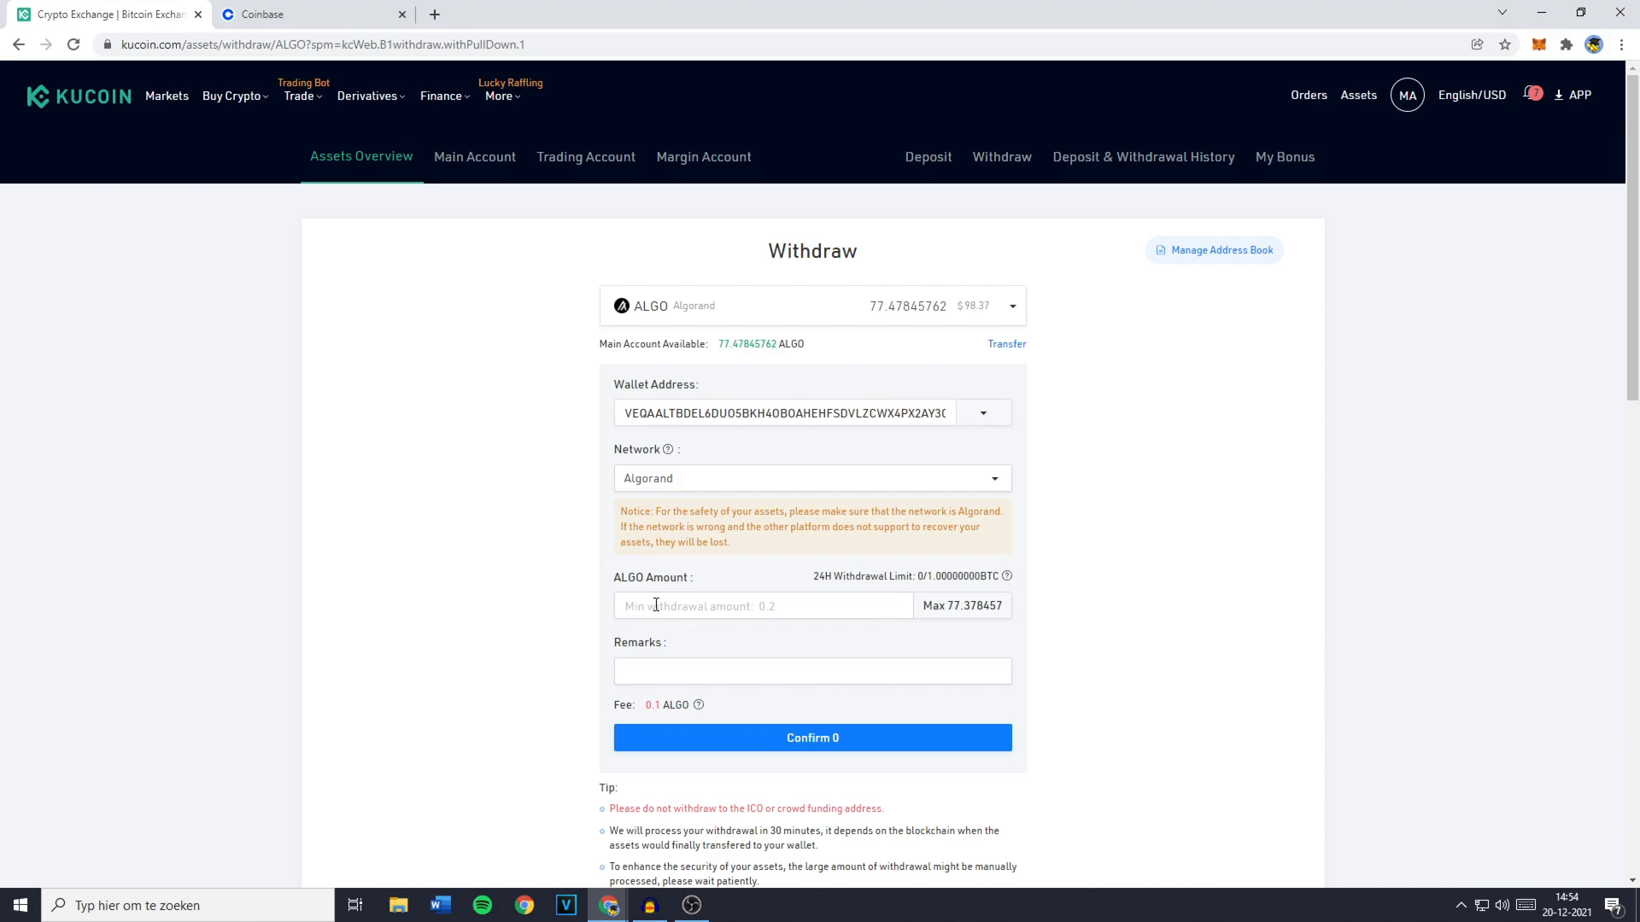
Enter 50 ALGO, then replace it with the maximum 77.378457 ALGO.
{"action": "type", "text": "50.000000"}
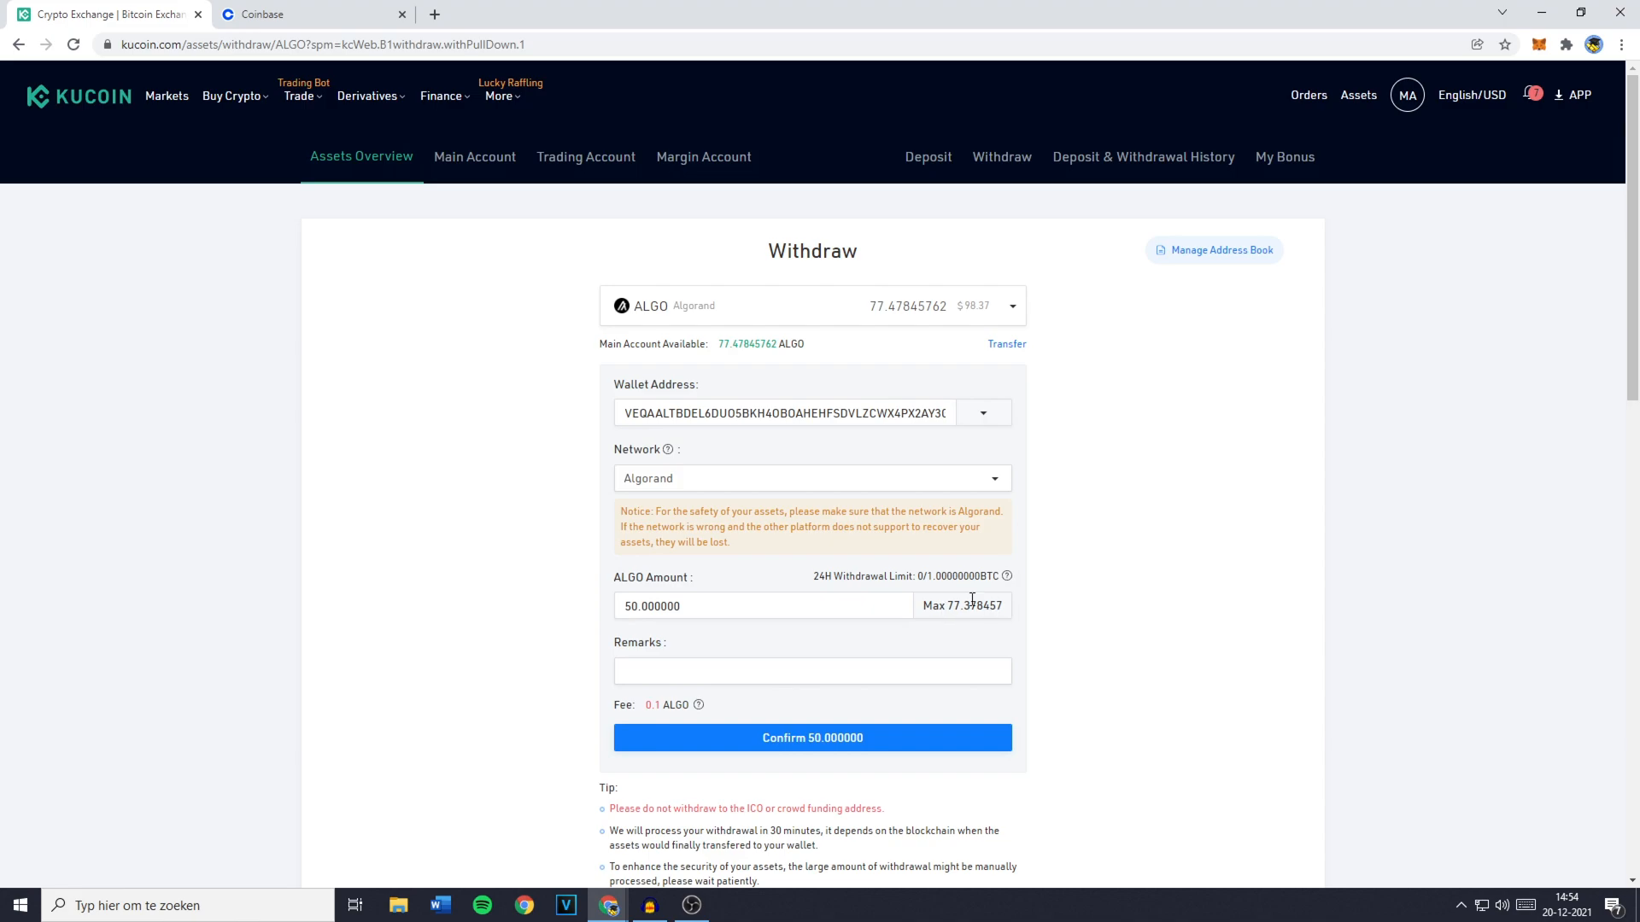
{"action": "left_click", "coordinate": [935, 606]}
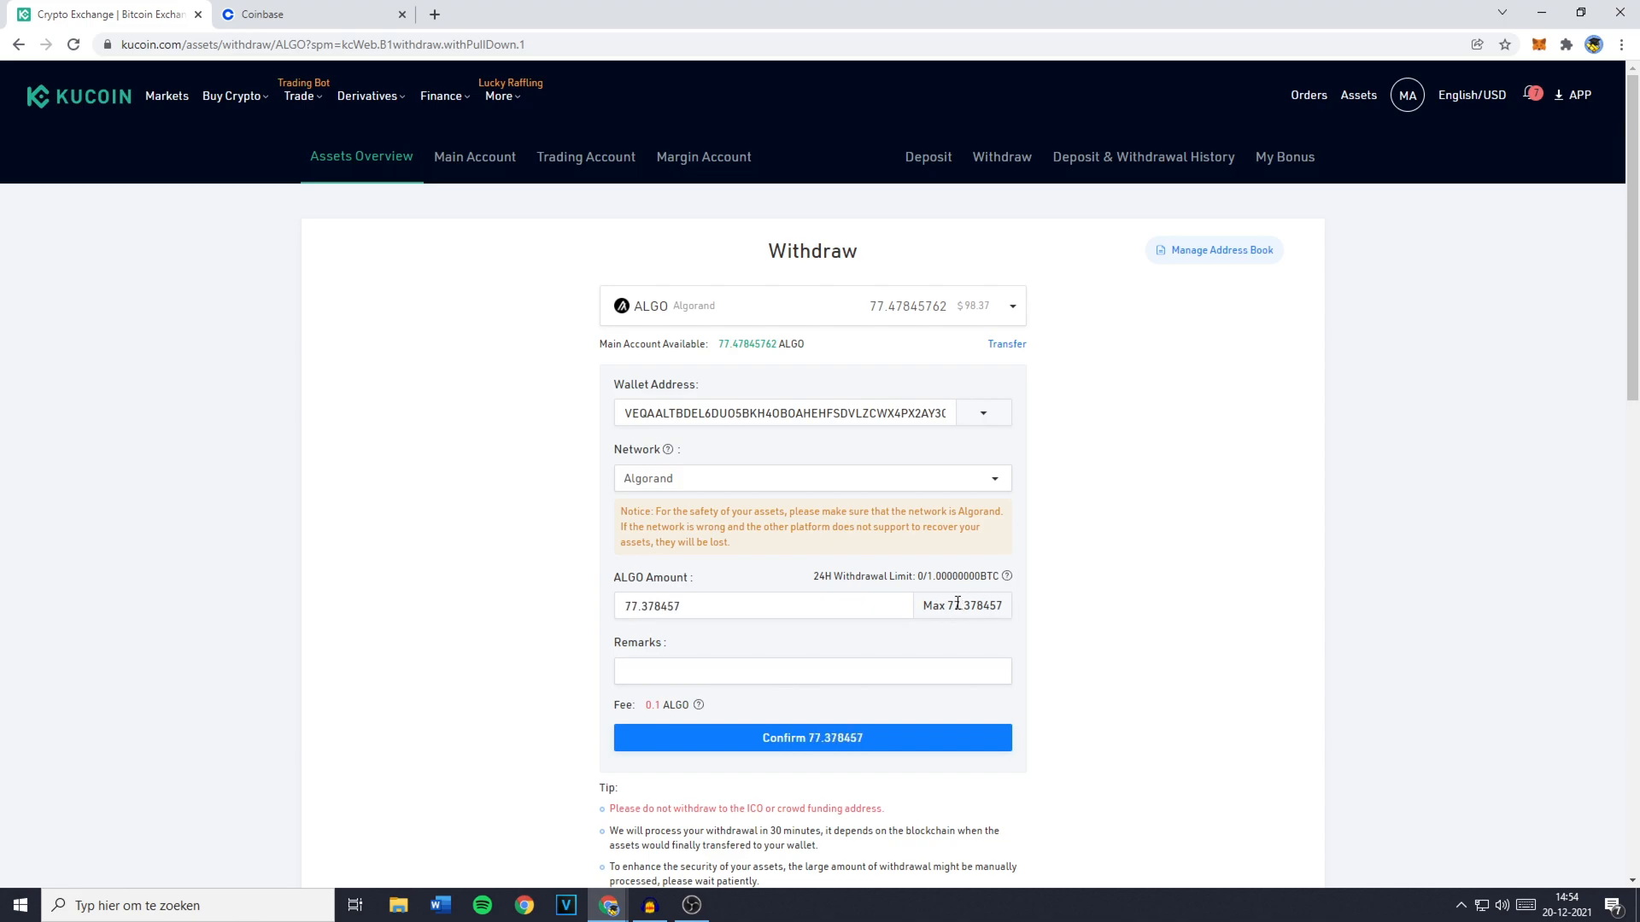